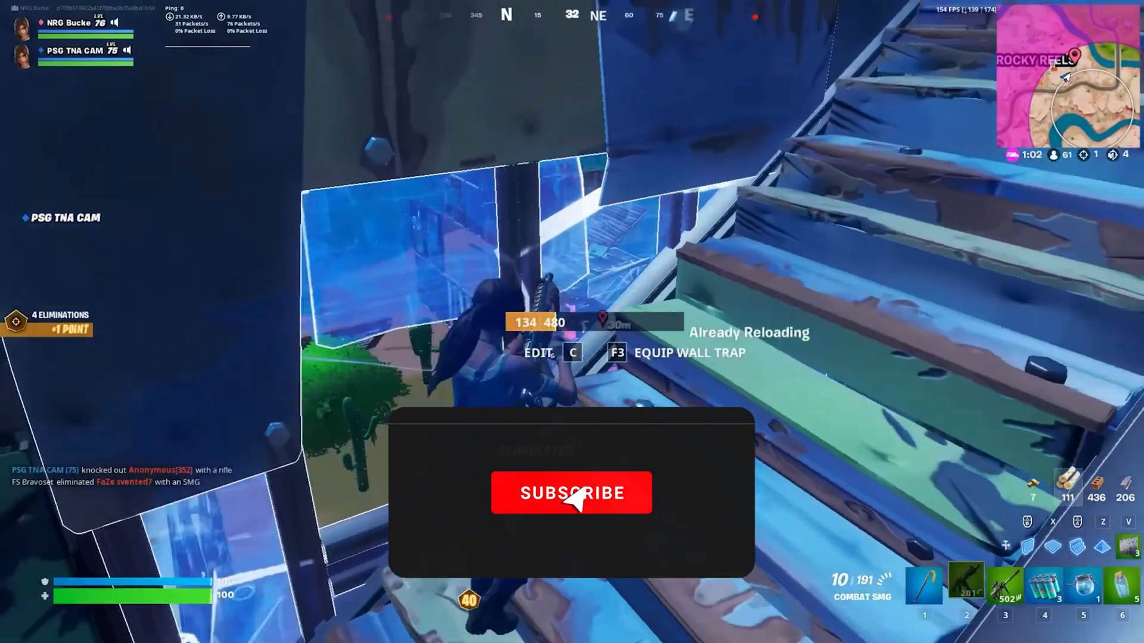
Open the #msi-afterburner channel under YT VID DOWNLOADS to find the setup zip.
left_click(572, 493)
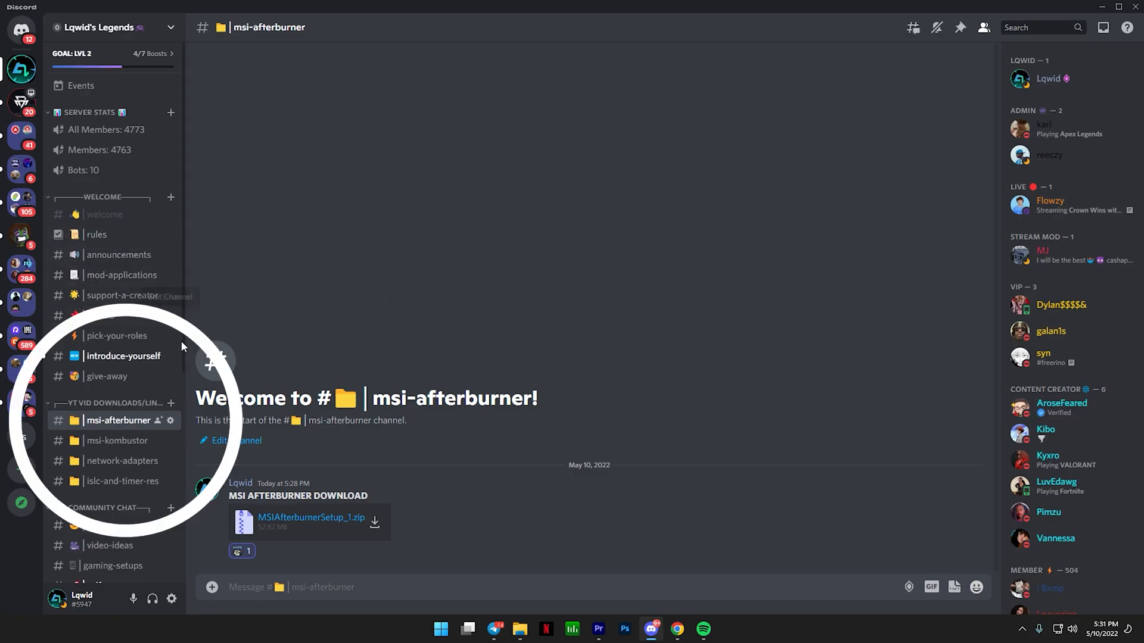
mouse_move(88, 134)
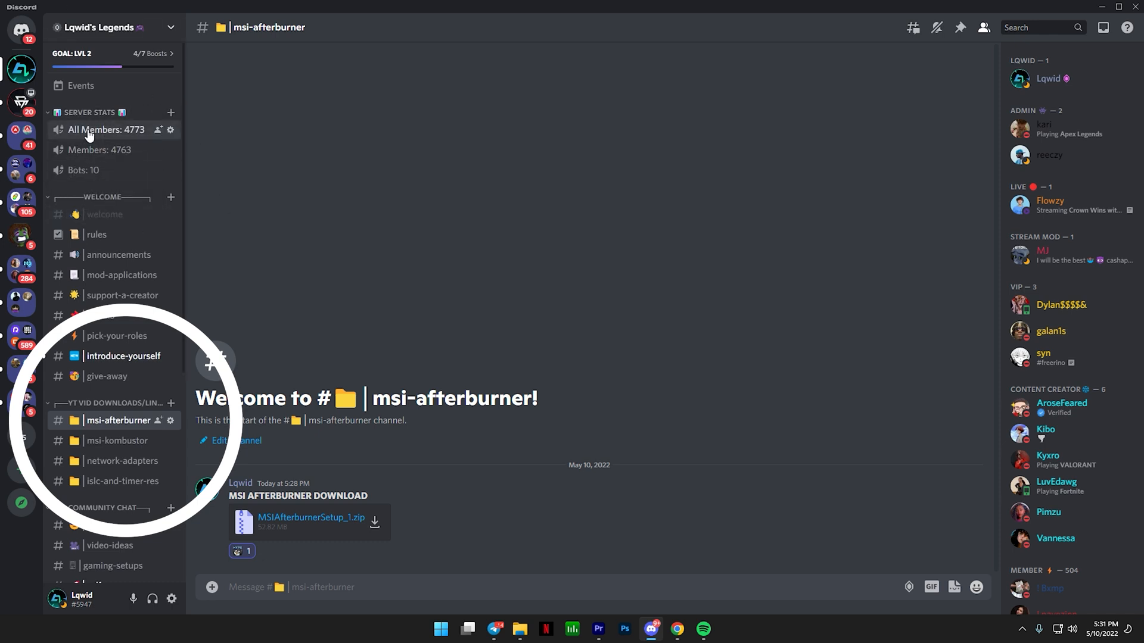
mouse_move(98, 403)
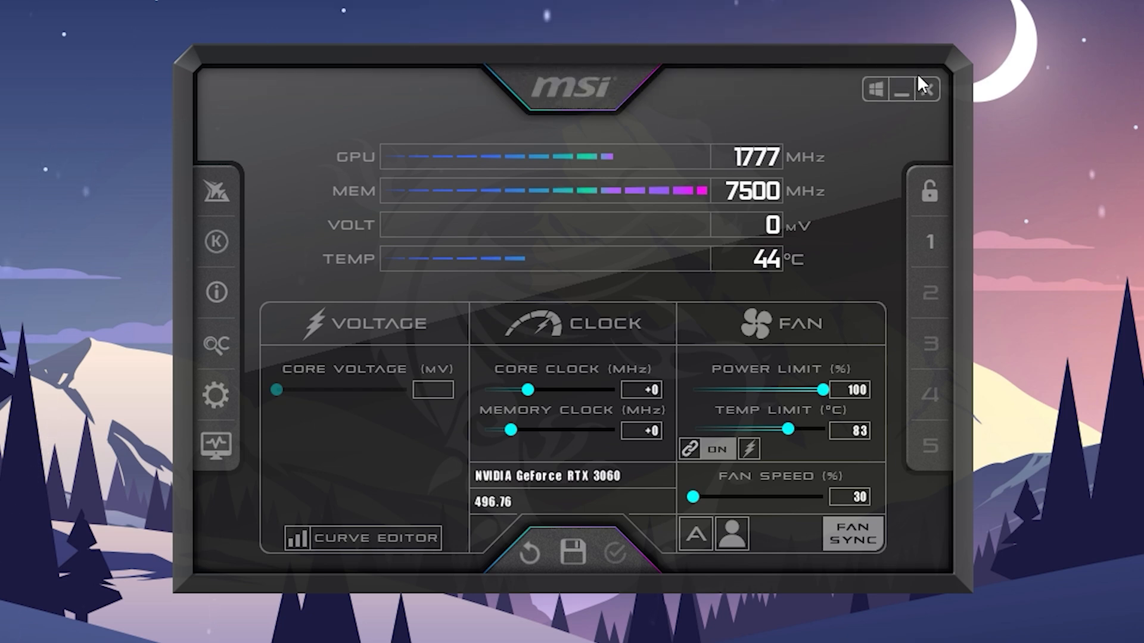
mouse_move(624, 213)
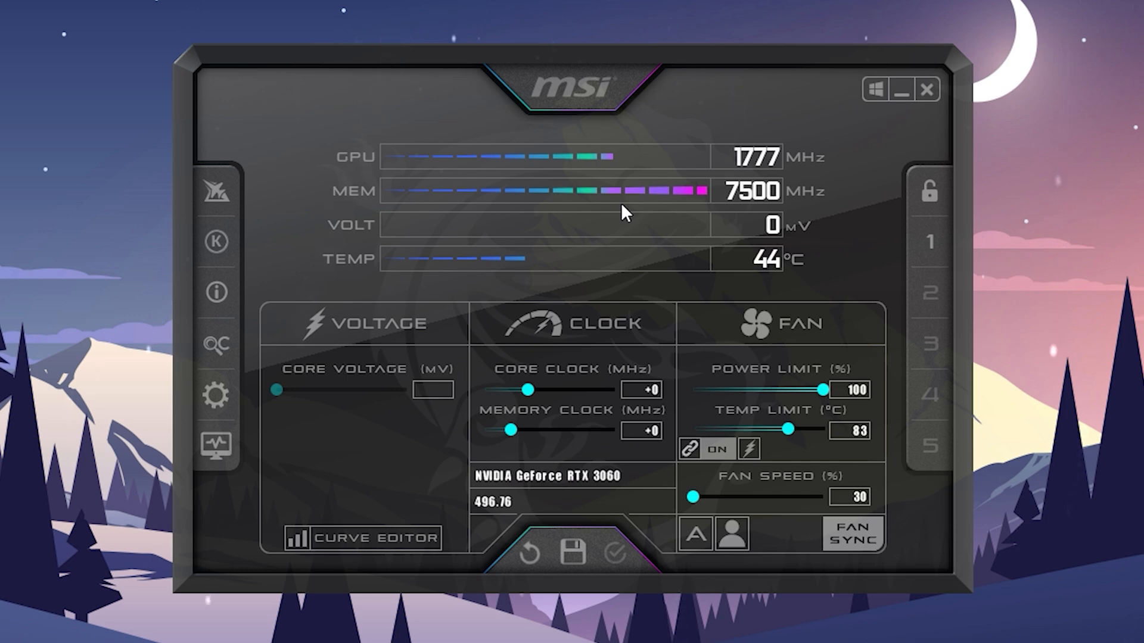
mouse_move(542, 416)
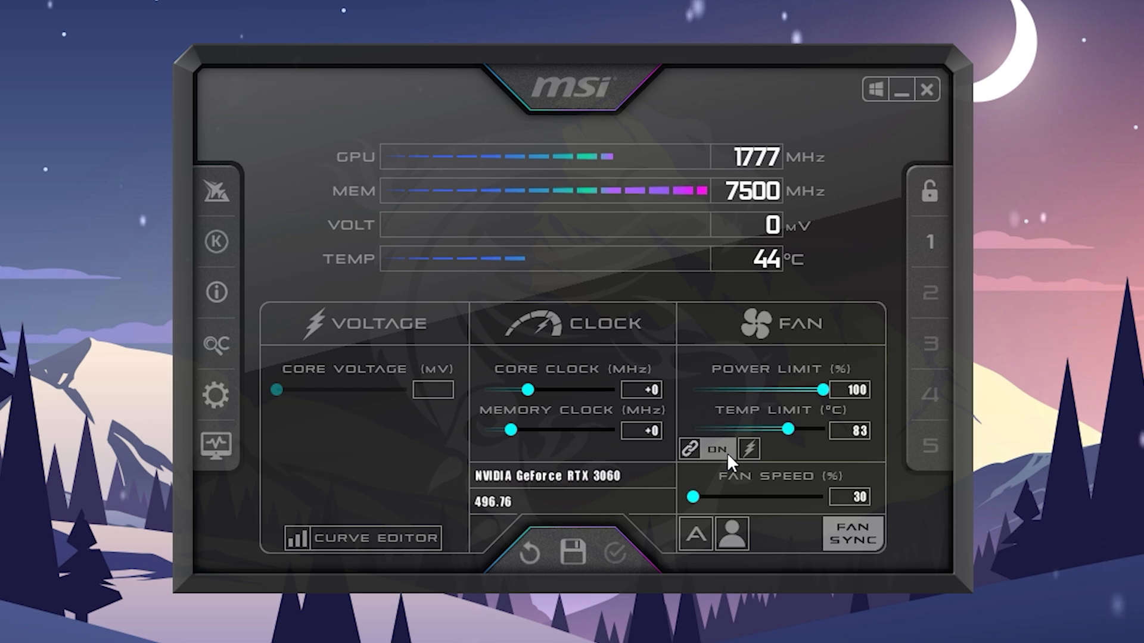
mouse_move(580, 419)
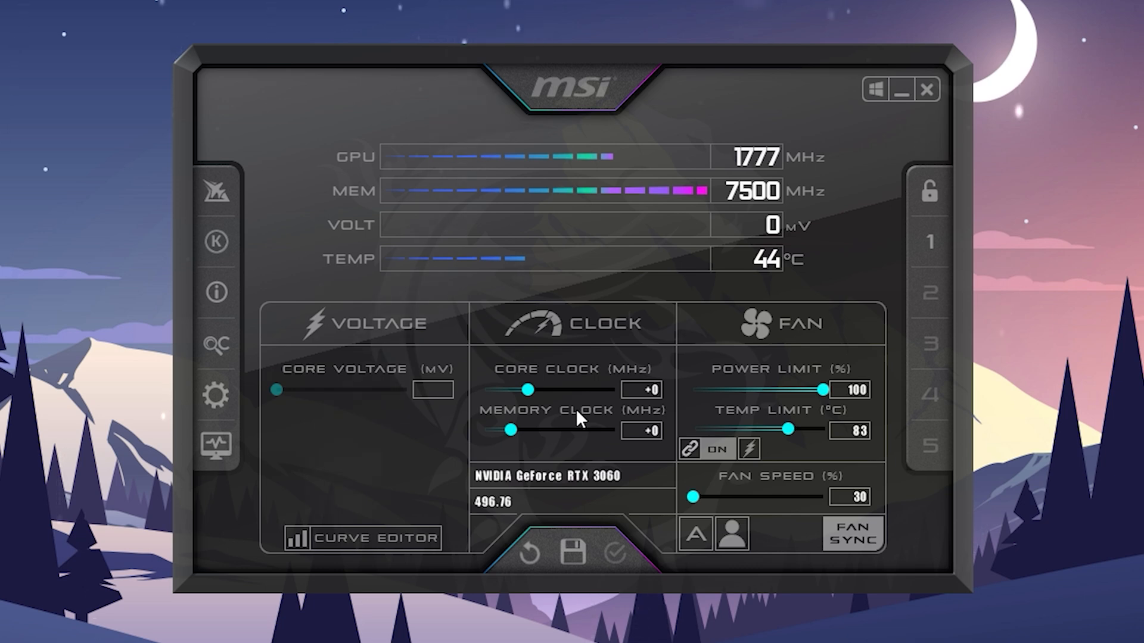
mouse_move(791, 447)
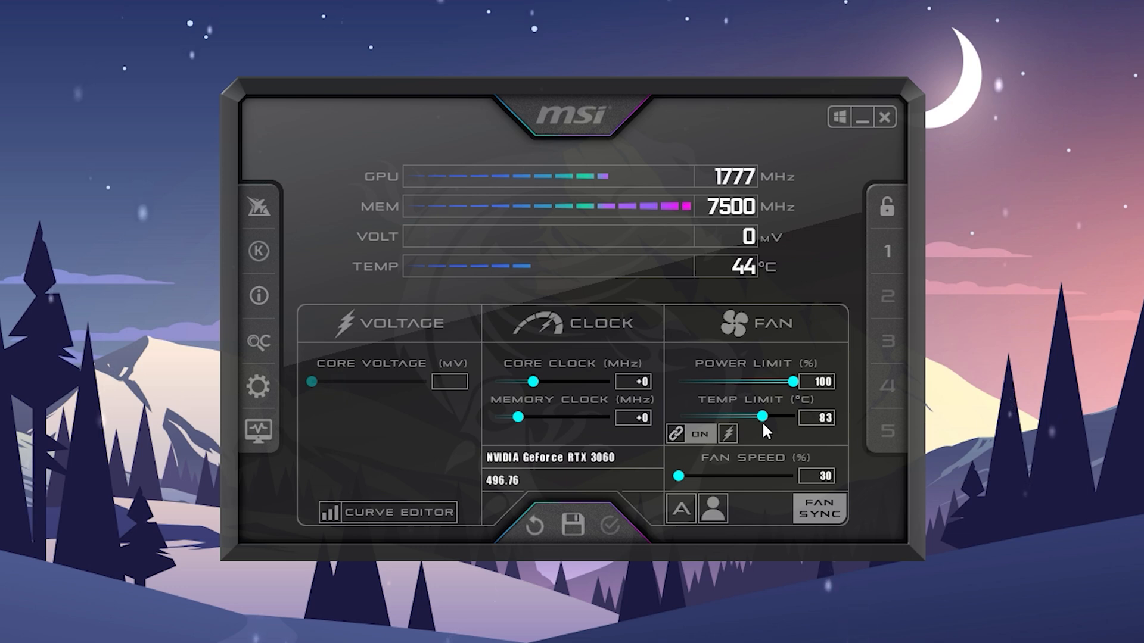
mouse_move(741, 483)
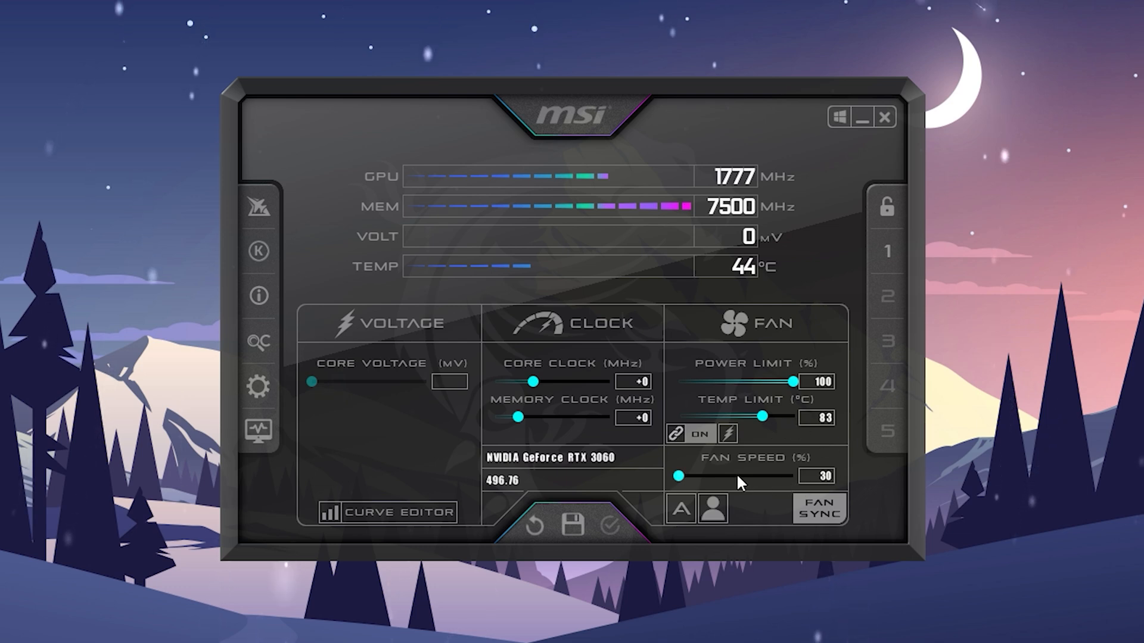
Raise the fan speed from 30% to 78%, then lower it to about 50%.
left_click_drag(678, 476, 735, 475)
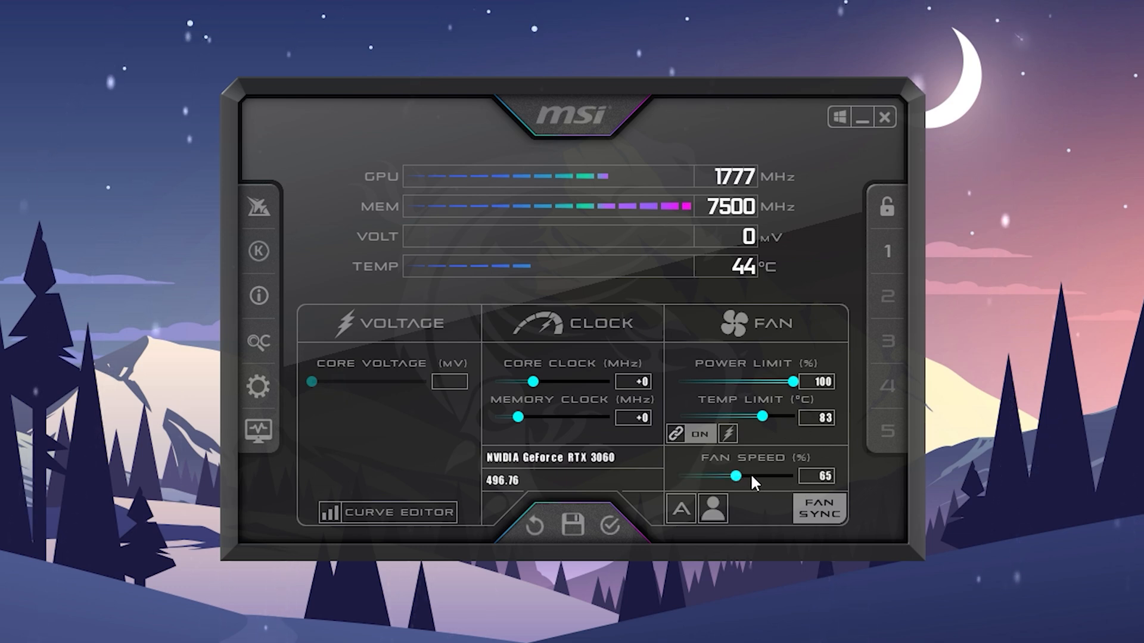
left_click_drag(736, 476, 749, 476)
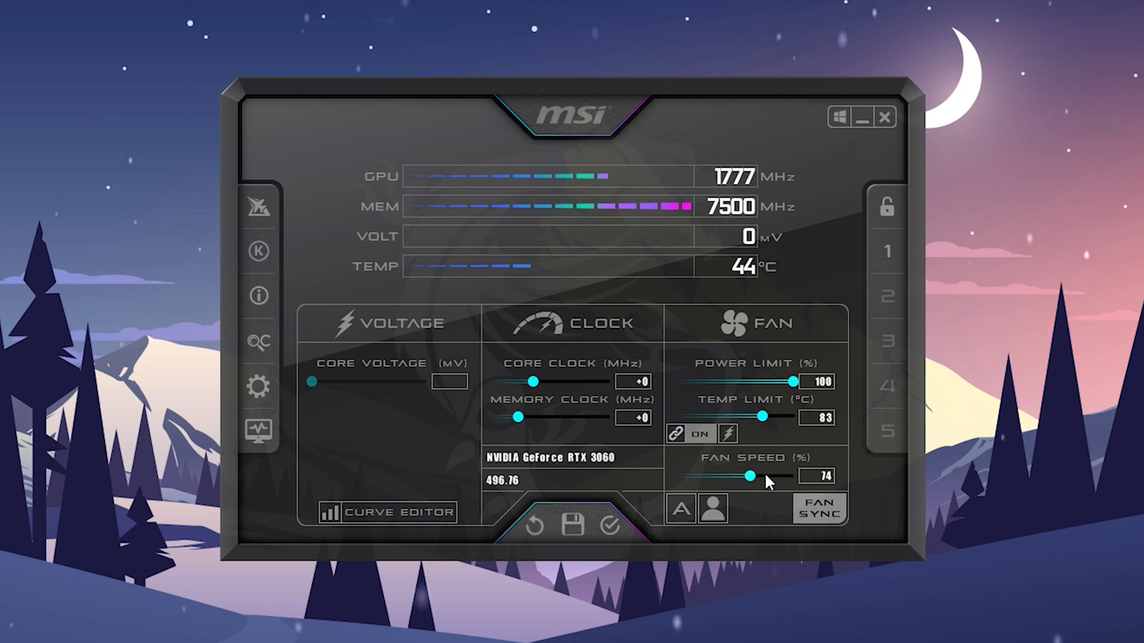
left_click_drag(748, 476, 759, 477)
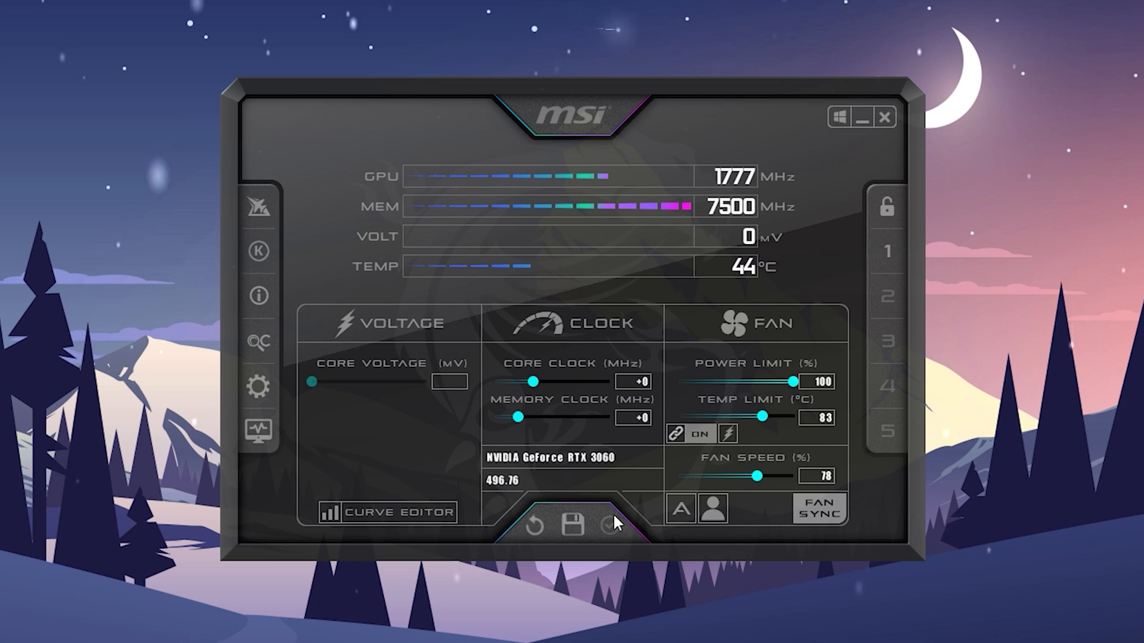
mouse_move(732, 481)
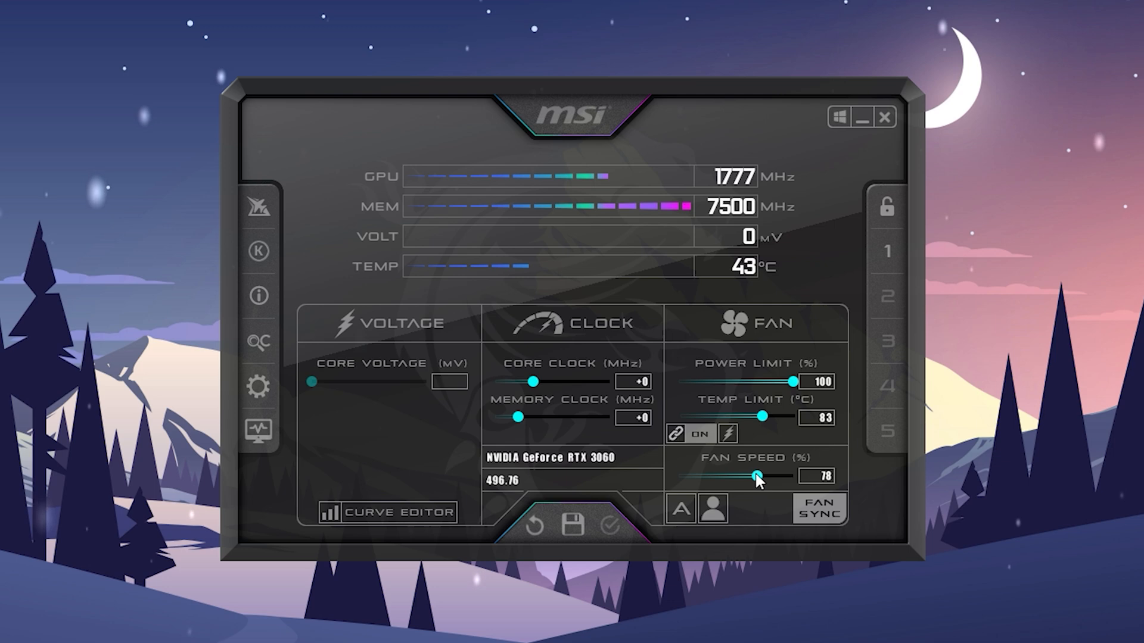
left_click_drag(755, 476, 714, 475)
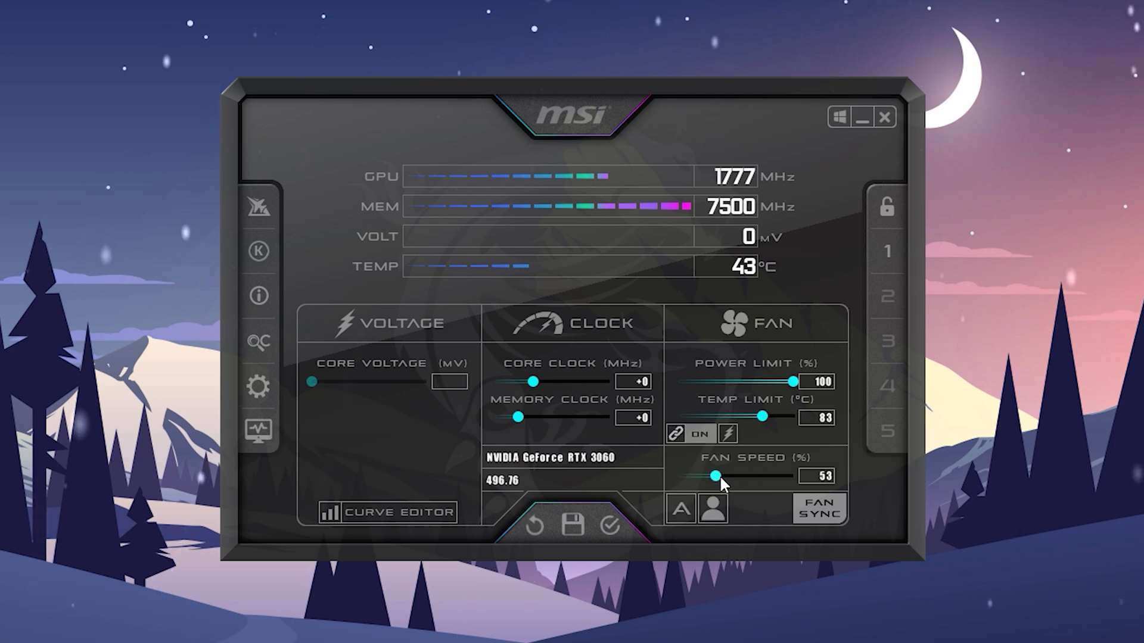
left_click_drag(721, 475, 711, 476)
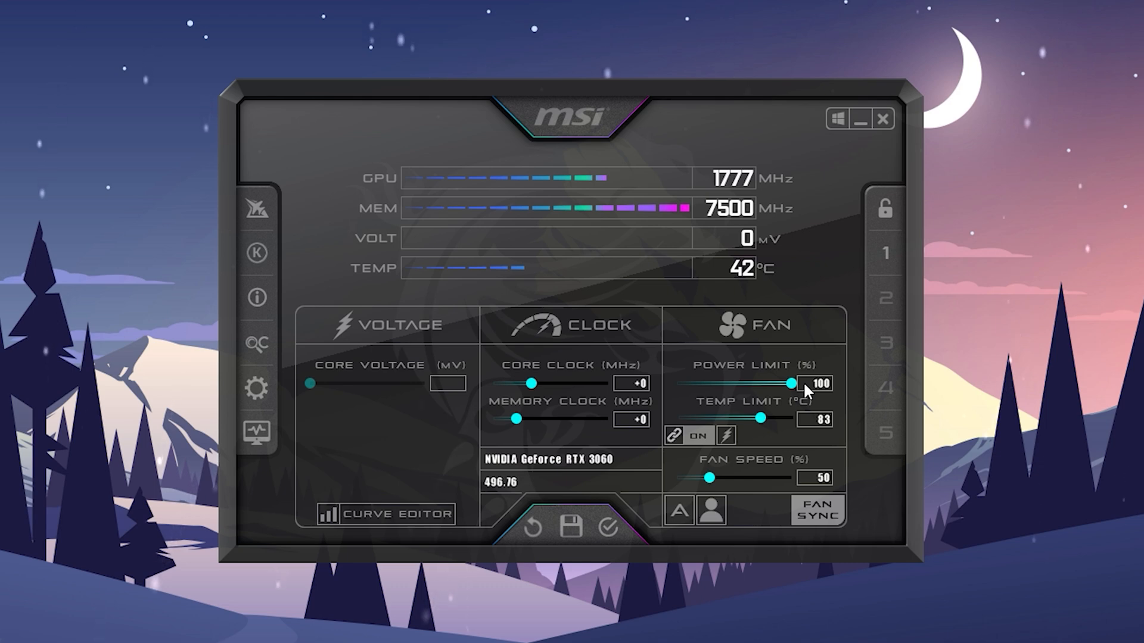
left_click_drag(794, 383, 784, 383)
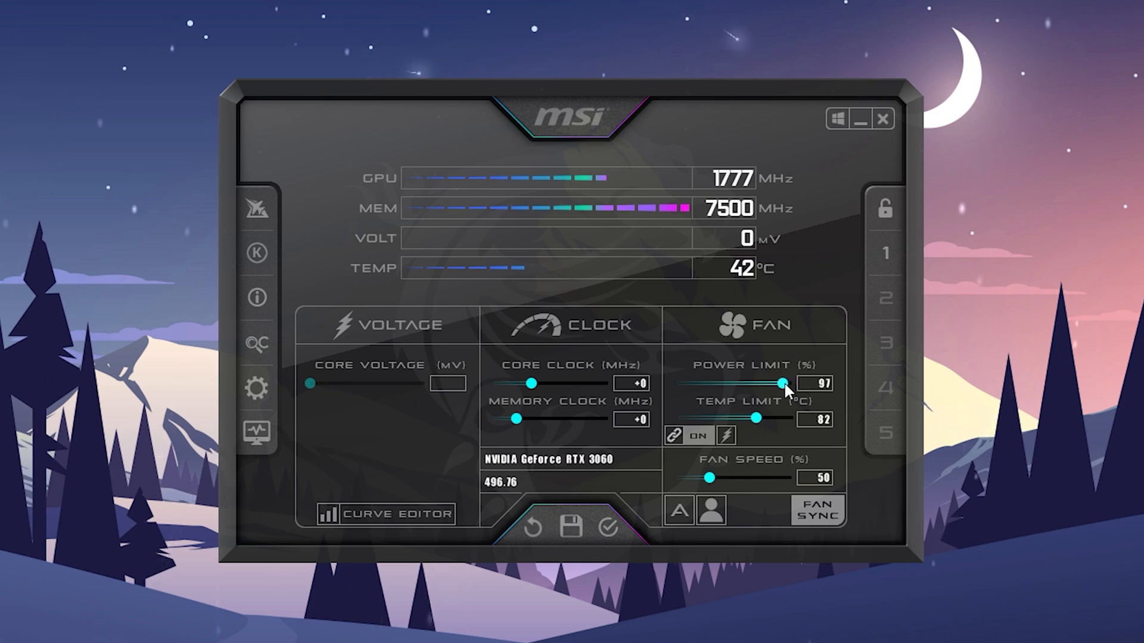
left_click_drag(784, 383, 796, 383)
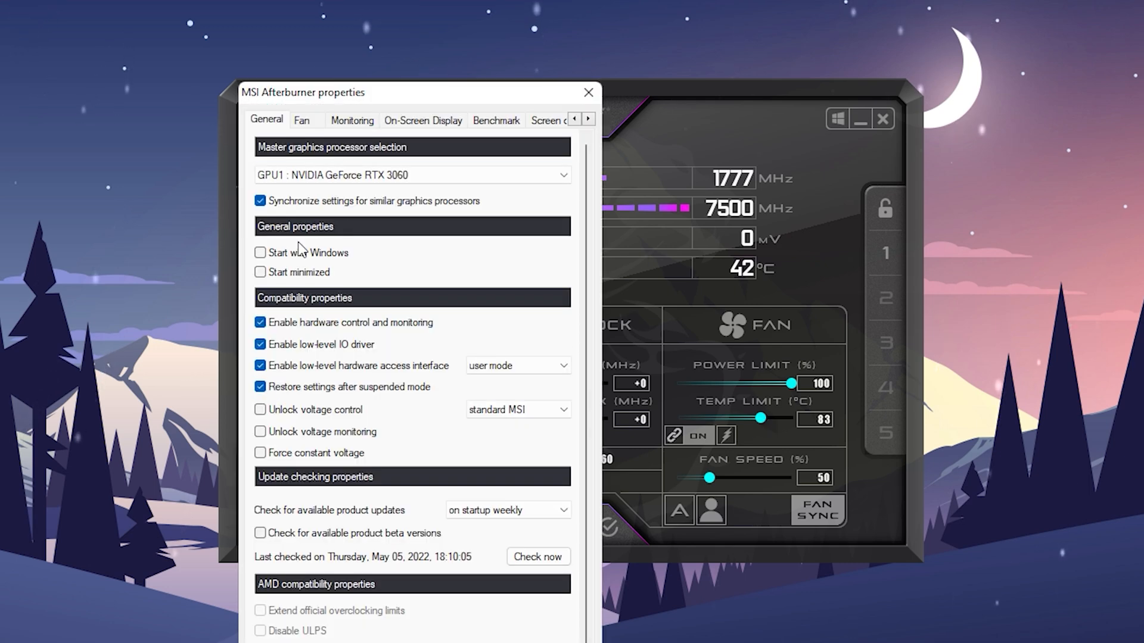
mouse_move(285, 282)
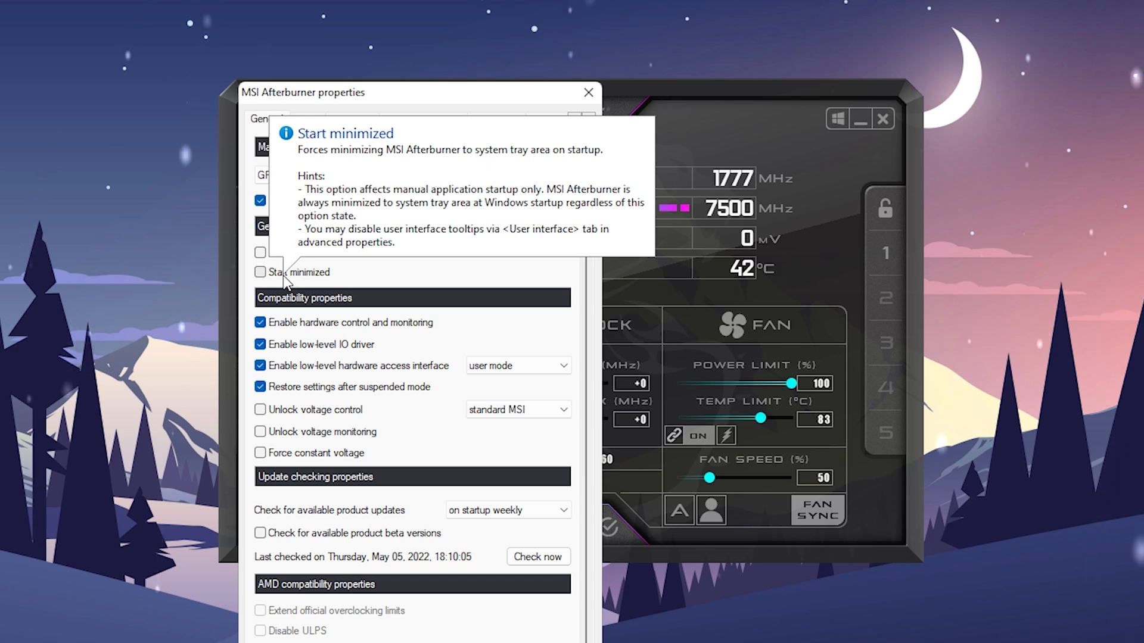
Open MSI Afterburner properties from the gear icon to review the General tab.
left_click(260, 271)
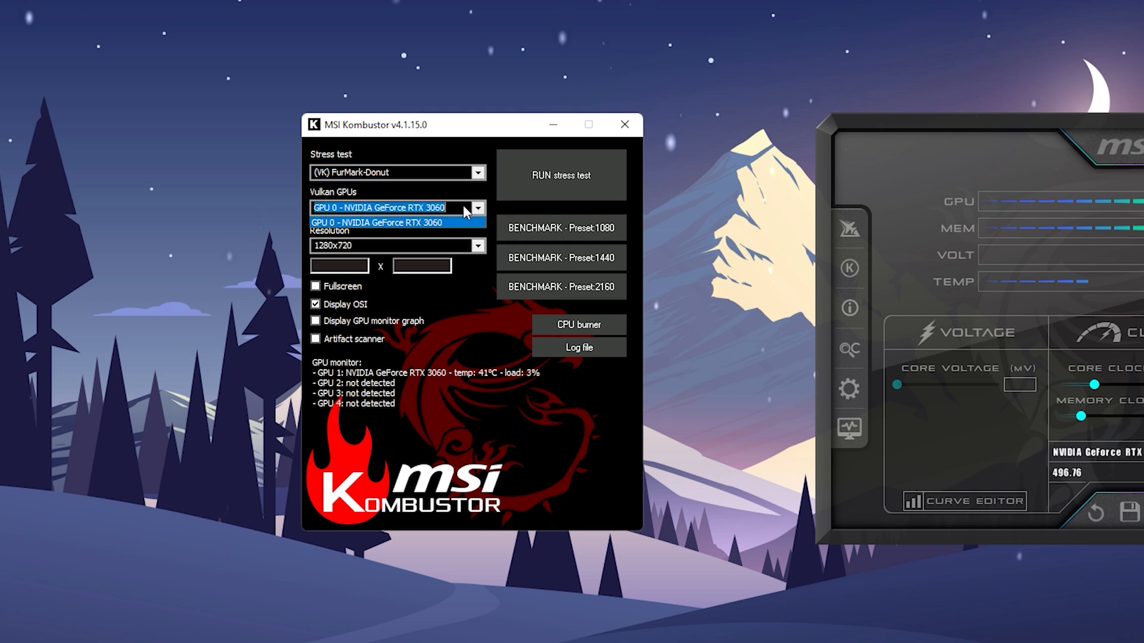
mouse_move(392, 196)
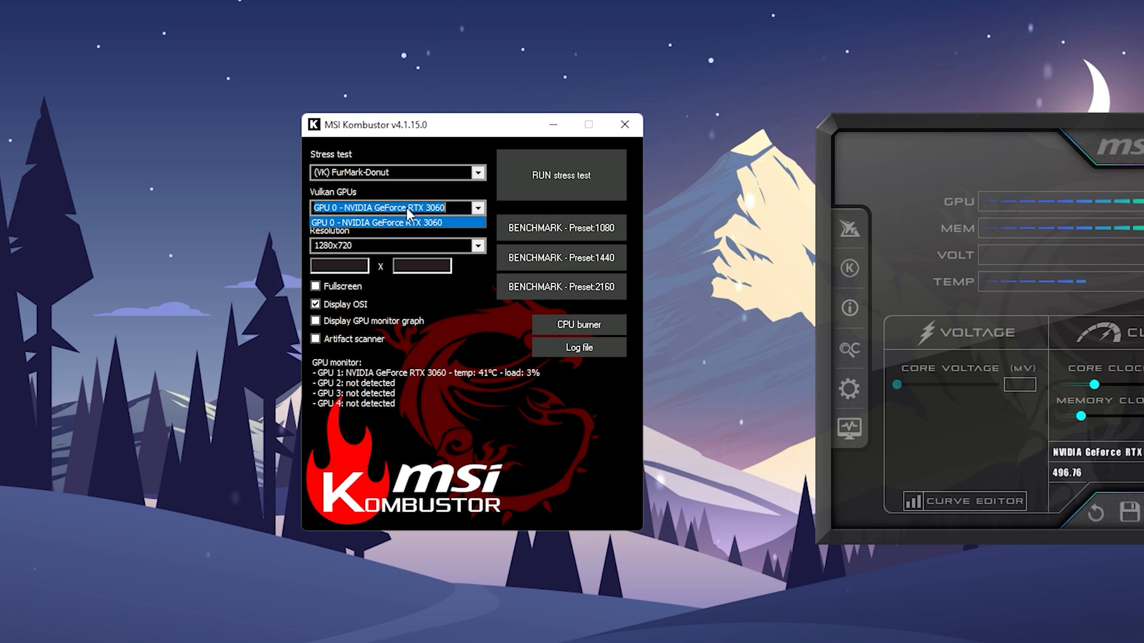
Start the (VK) FurMark-MSI stress test on GPU 0, the RTX 3060.
left_click(398, 208)
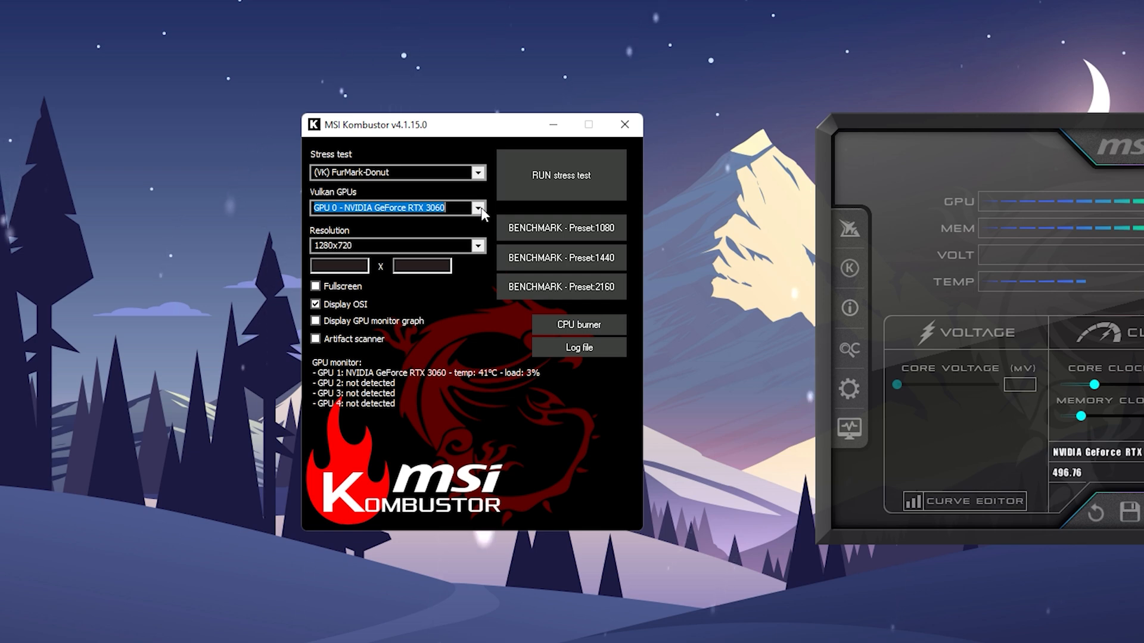
left_click(478, 172)
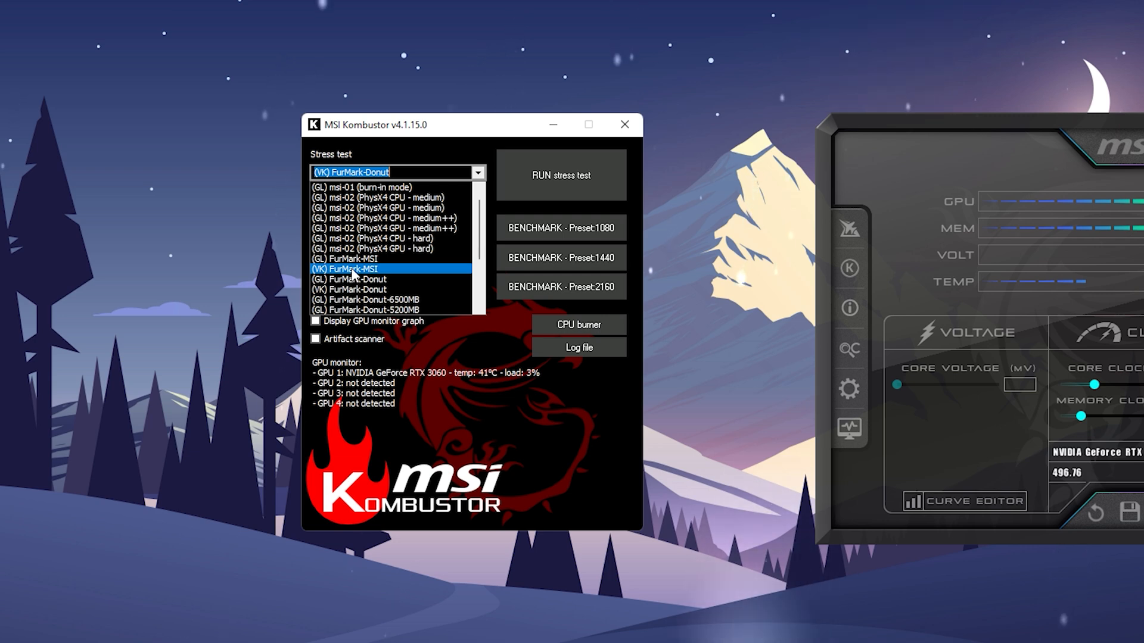
left_click(345, 269)
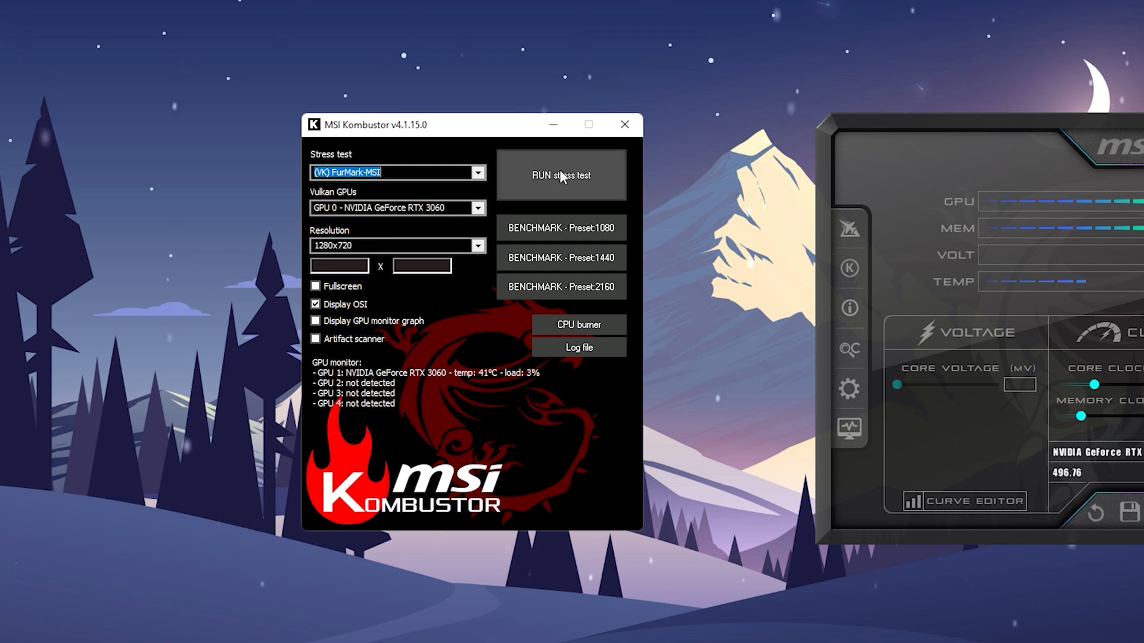
left_click(560, 175)
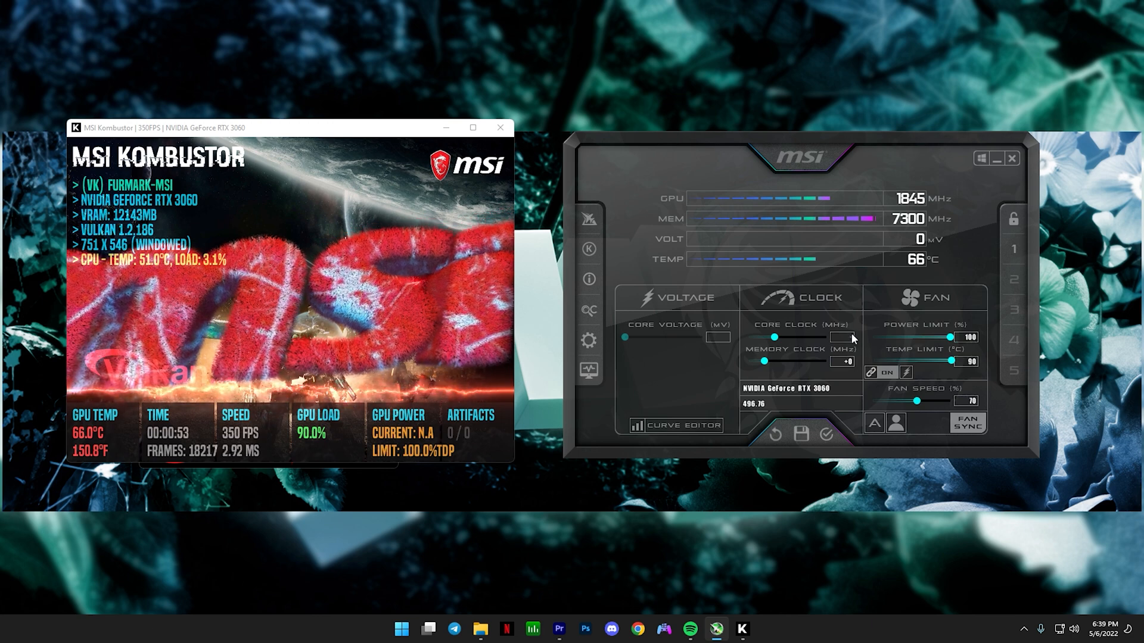
mouse_move(836, 337)
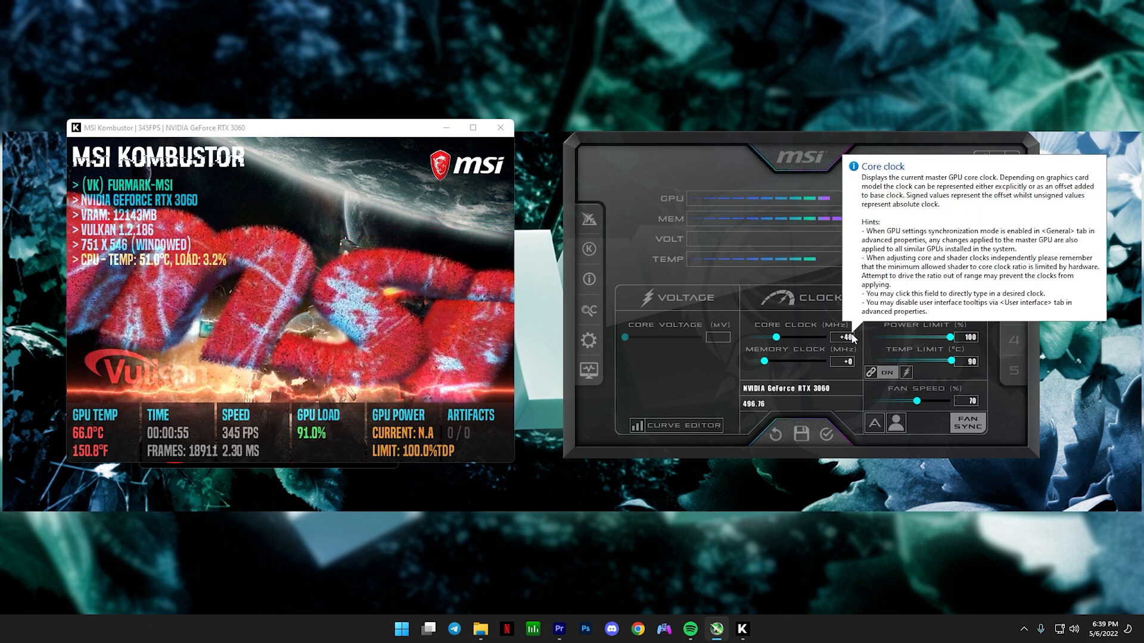
Step the core clock offset to +240 then +280 MHz, applying each under FurMark.
left_click(825, 434)
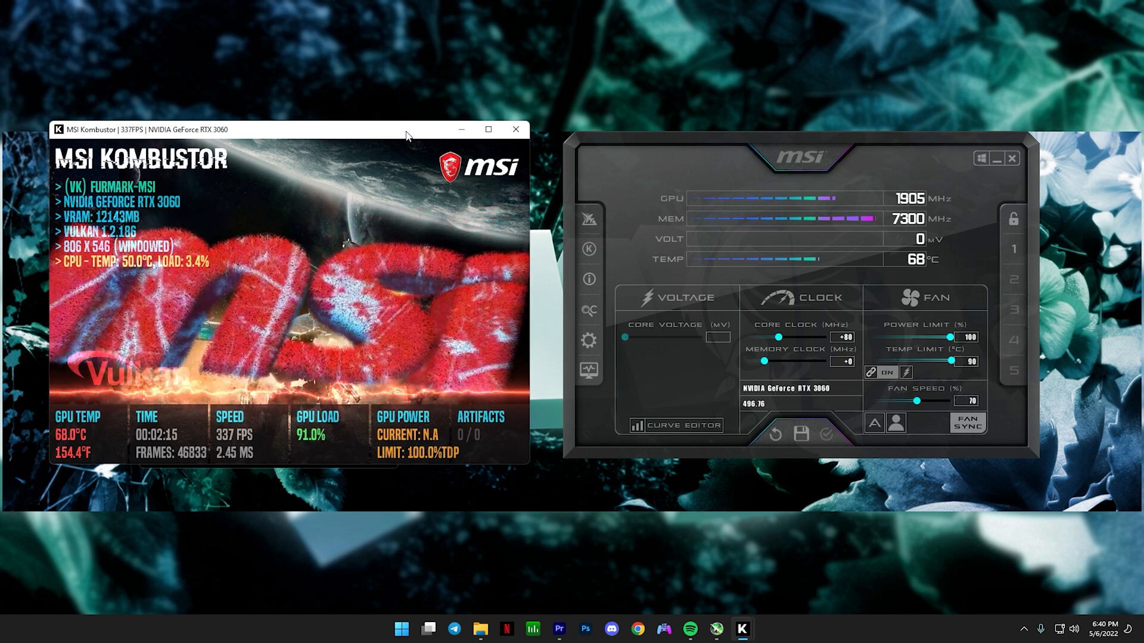
left_click(847, 336)
type("+160")
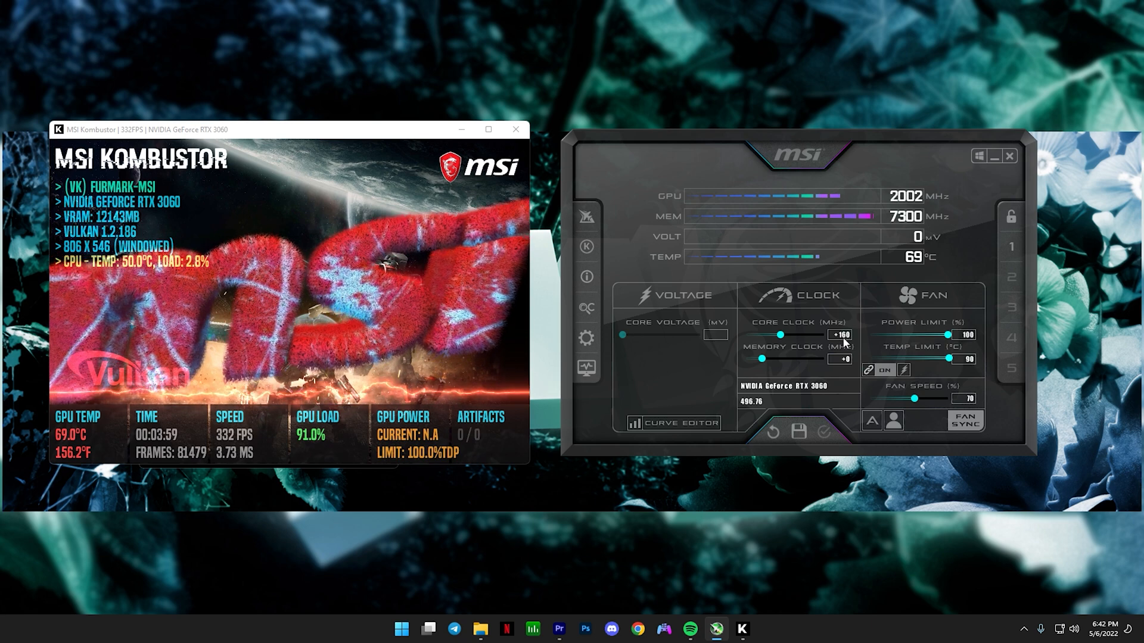
mouse_move(841, 334)
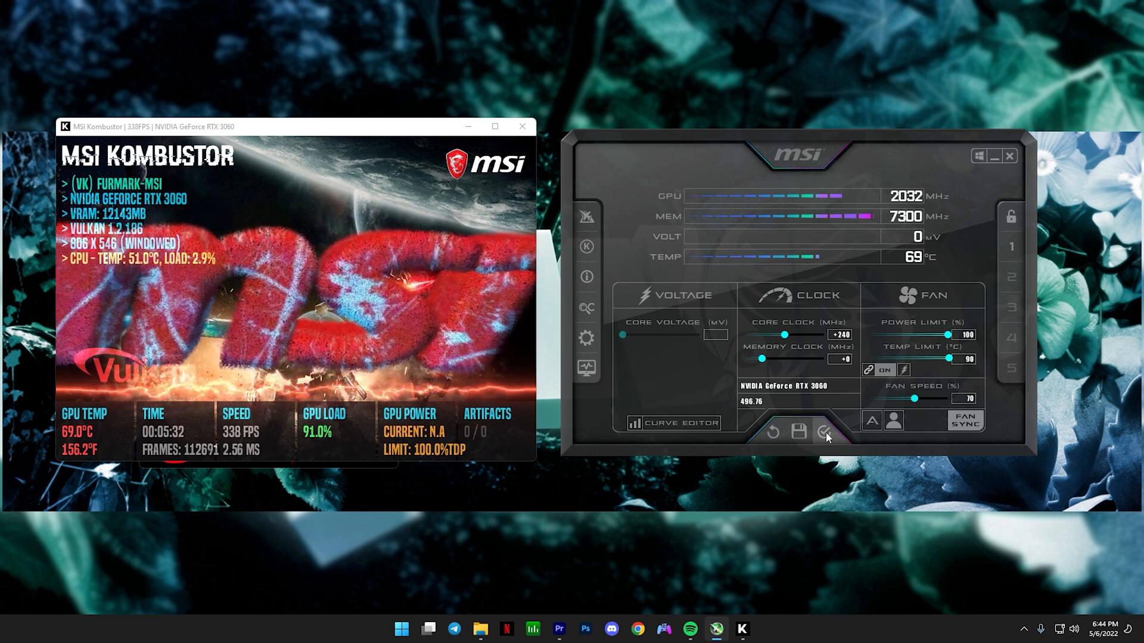
left_click(824, 431)
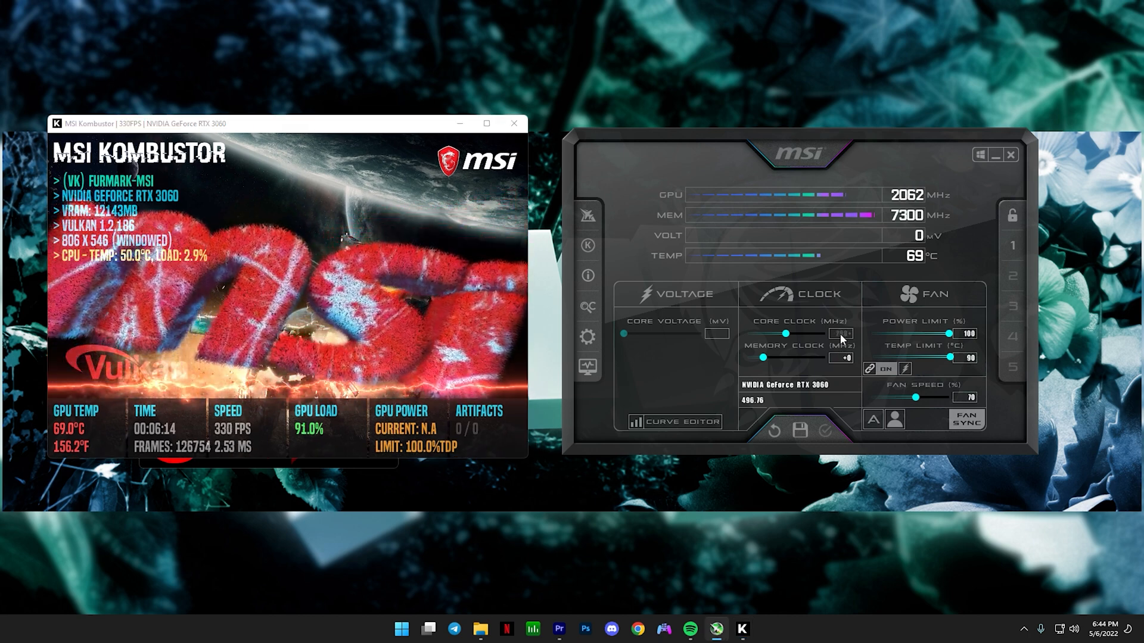
left_click(825, 431)
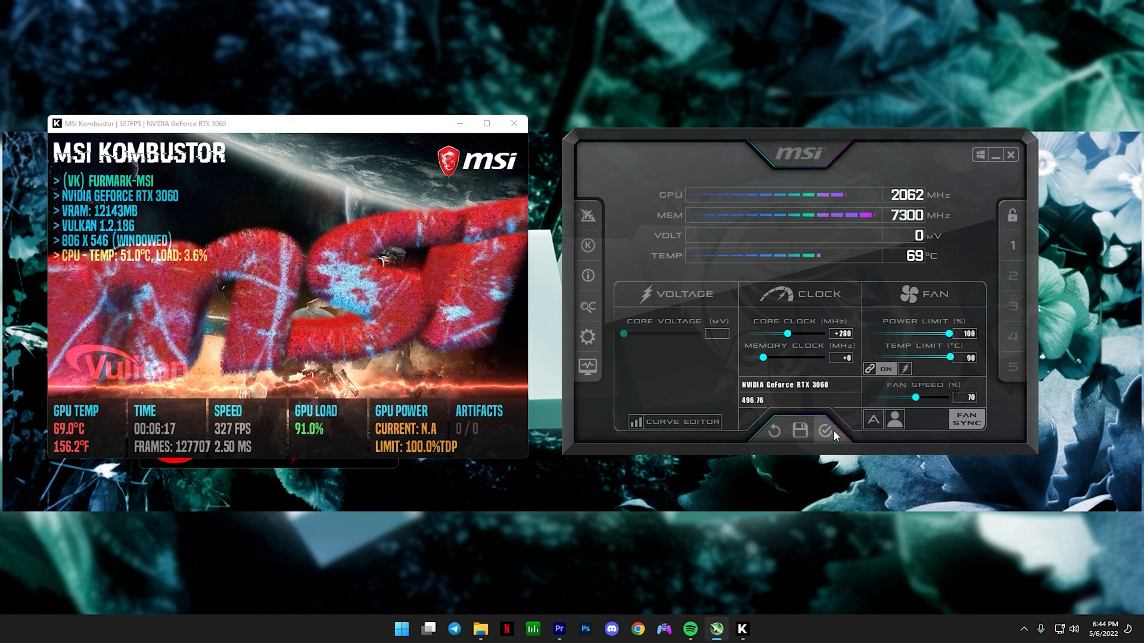
left_click(824, 430)
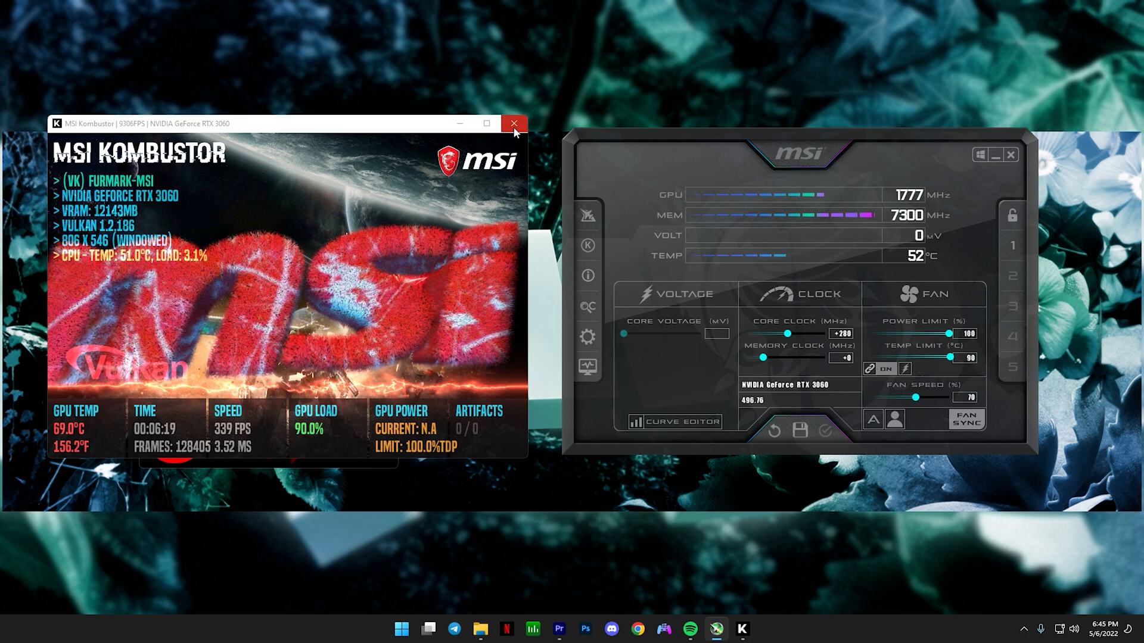
Stop the FurMark run, close the Kombustor launcher, and apply the core clock offset.
left_click(513, 123)
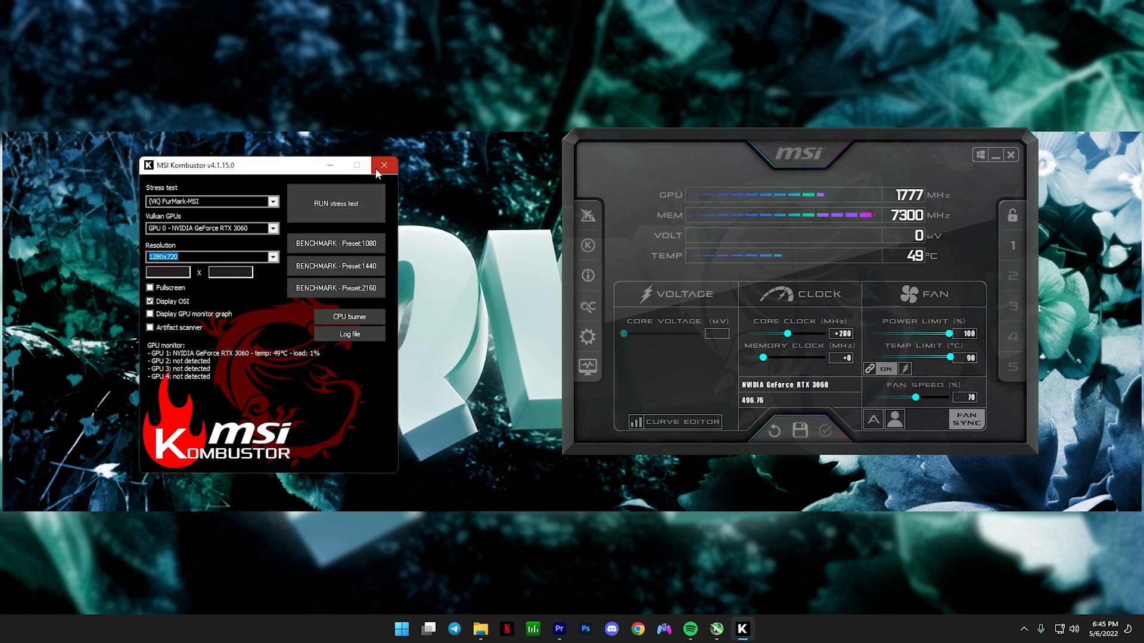
left_click(384, 165)
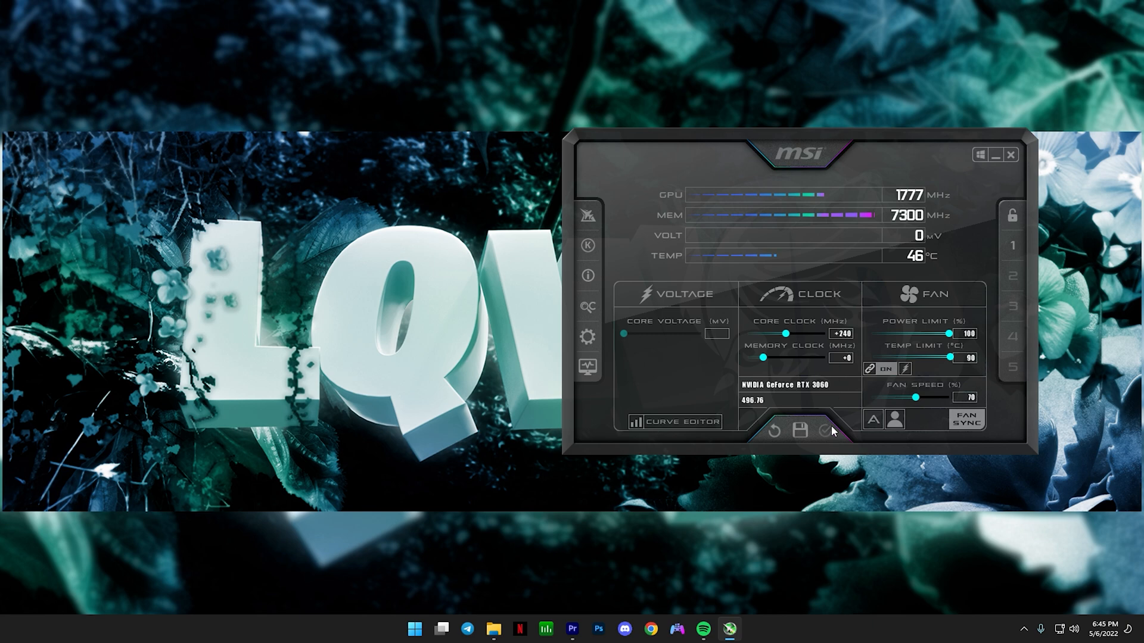
left_click(414, 629)
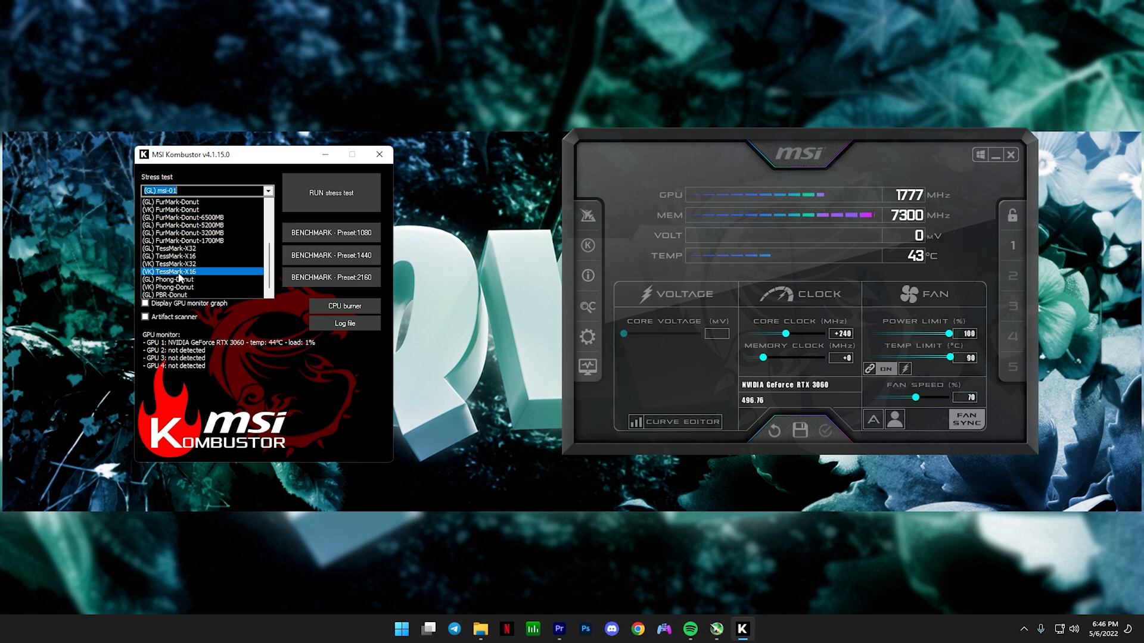
Select (VK) TessMark-X16 as the Kombustor stress test for the RTX 3060.
left_click(330, 192)
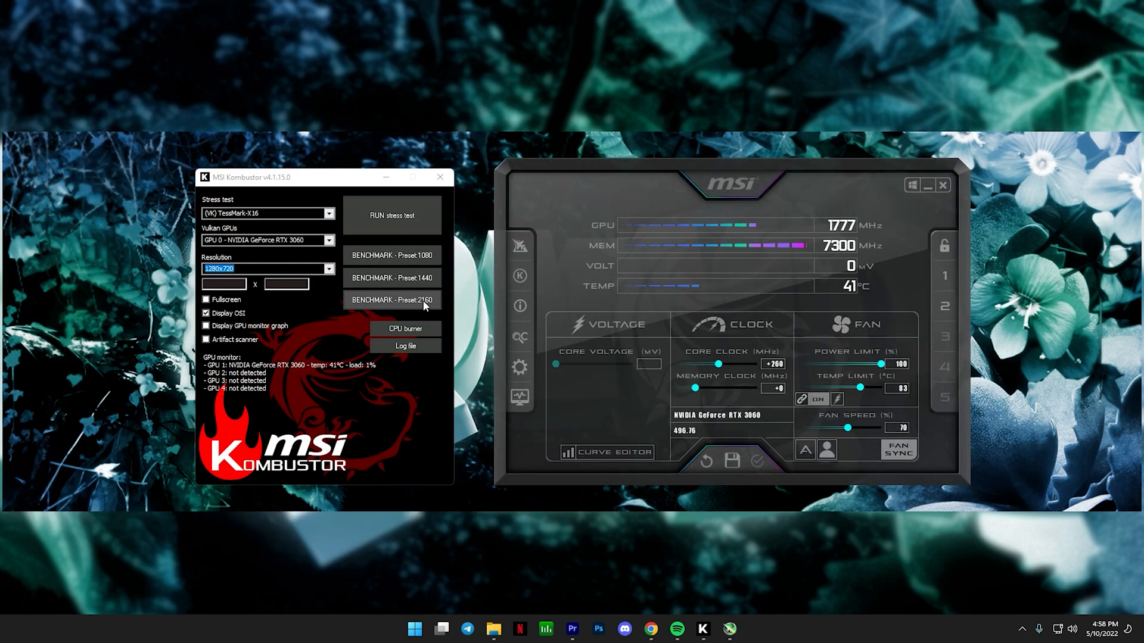
mouse_move(757, 364)
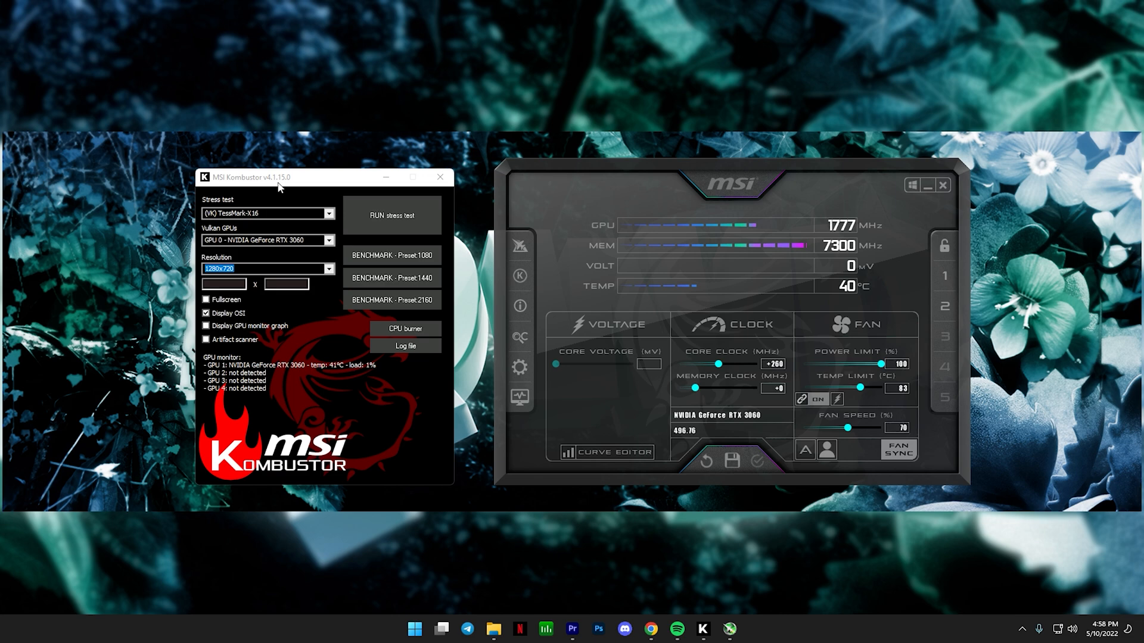
mouse_move(422, 186)
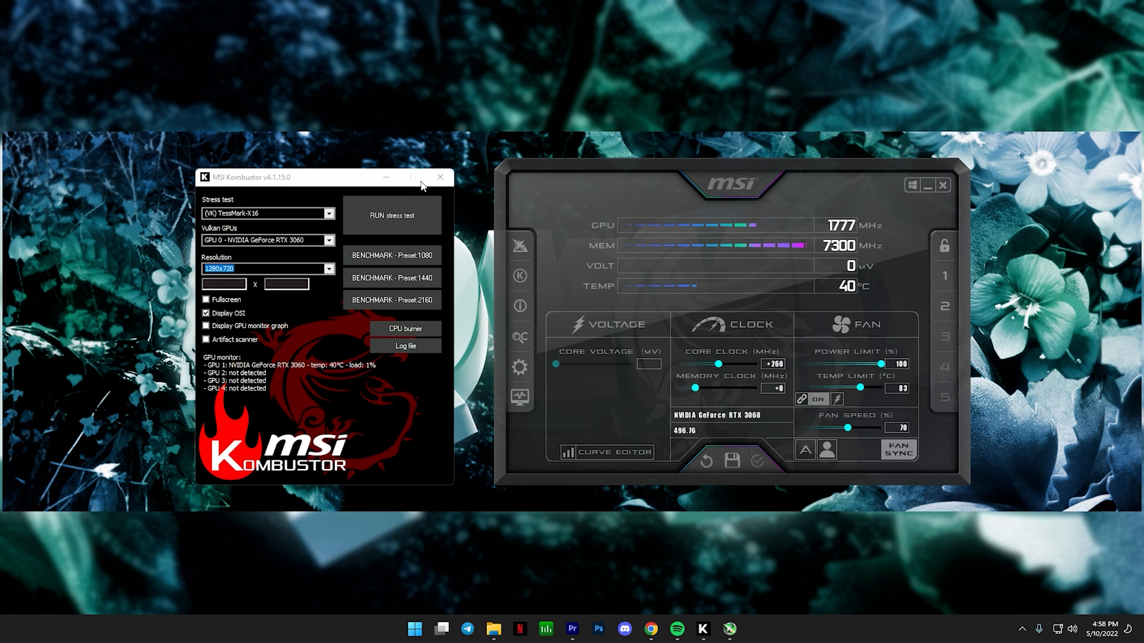
Close the Kombustor launcher, leaving Afterburner at +250 MHz core clock.
left_click(440, 177)
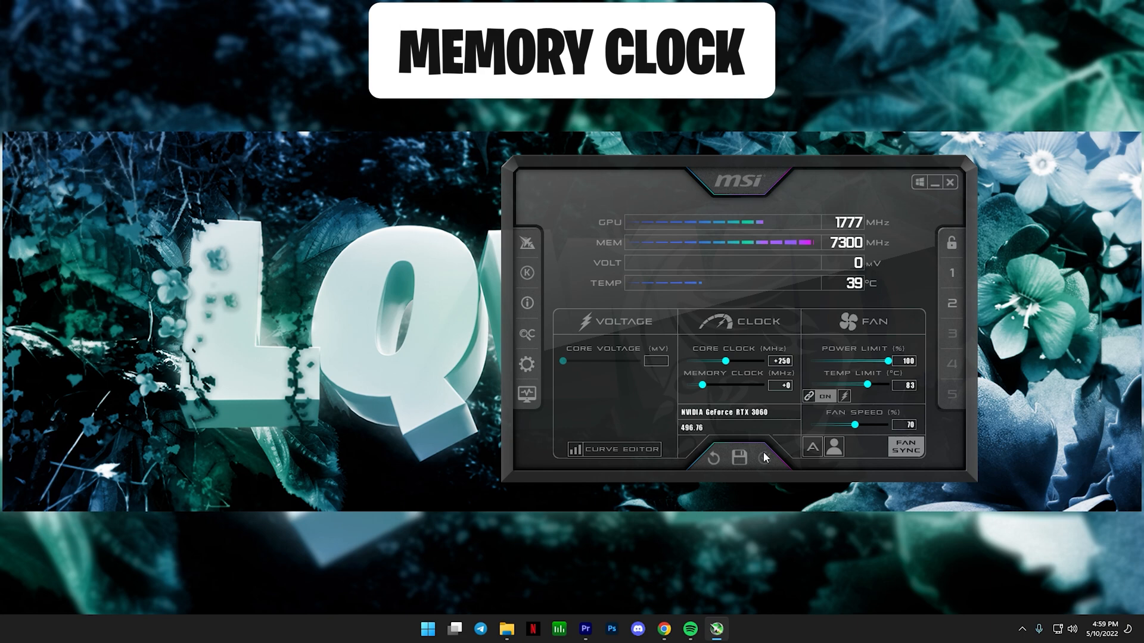
Raise the memory clock offset slider toward +1400 MHz.
left_click_drag(699, 384, 744, 384)
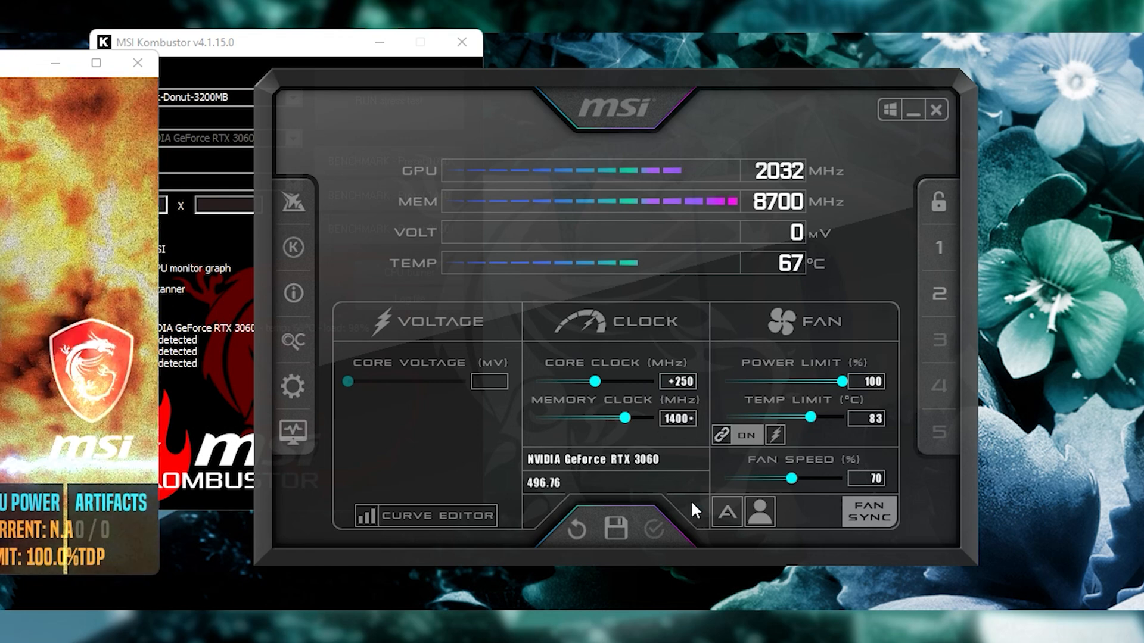
Apply +1500 MHz memory clock with +250 MHz core clock offset.
left_click(651, 527)
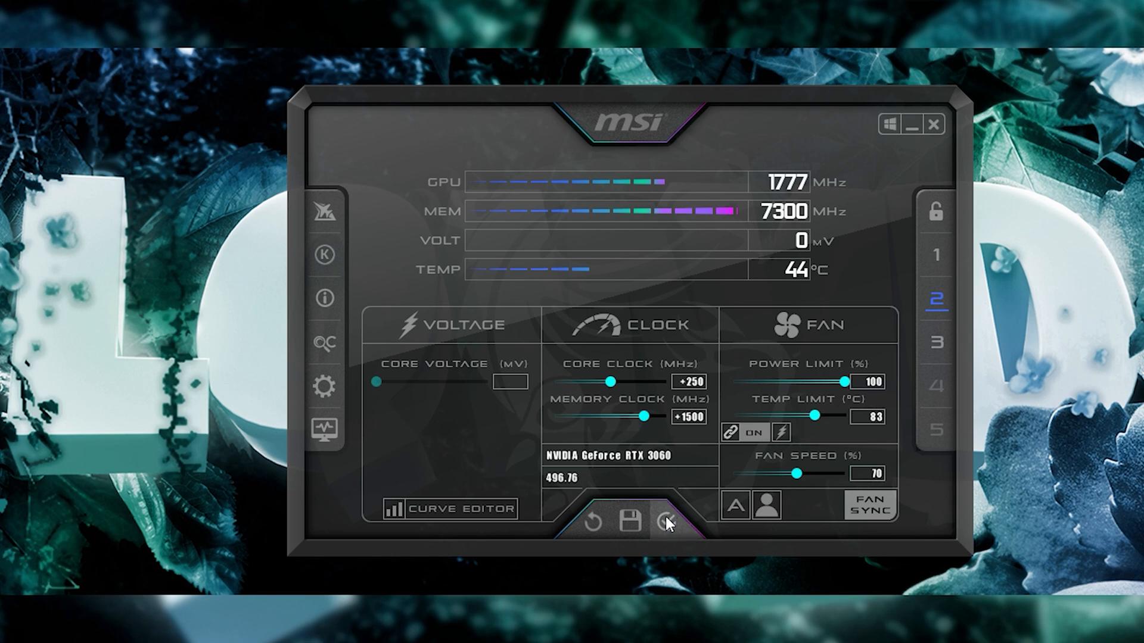
left_click(664, 523)
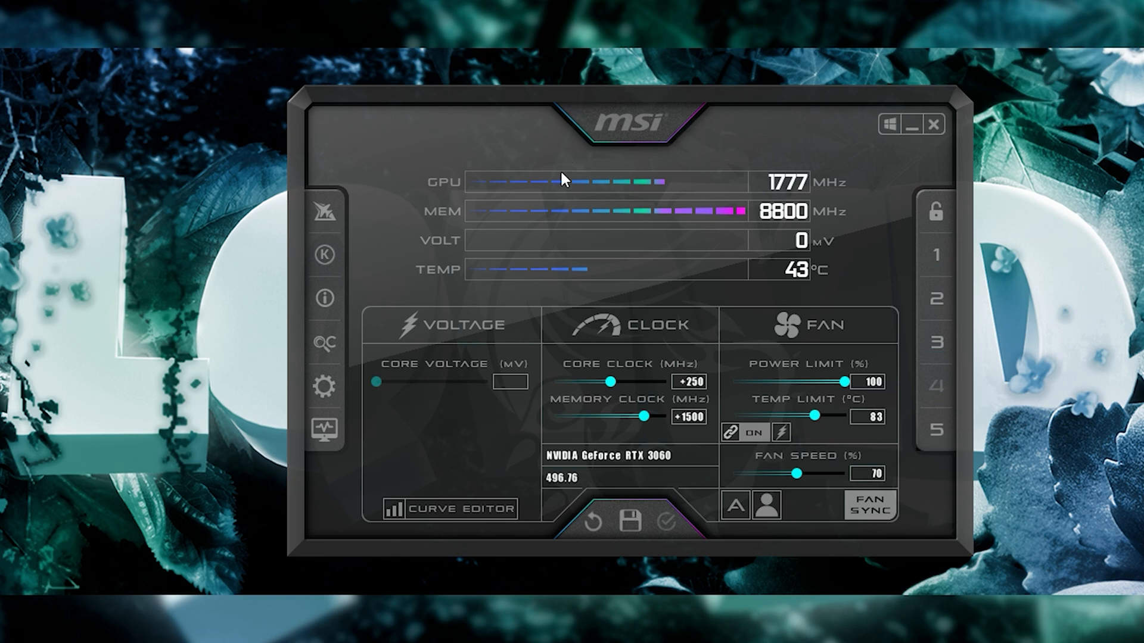
mouse_move(722, 93)
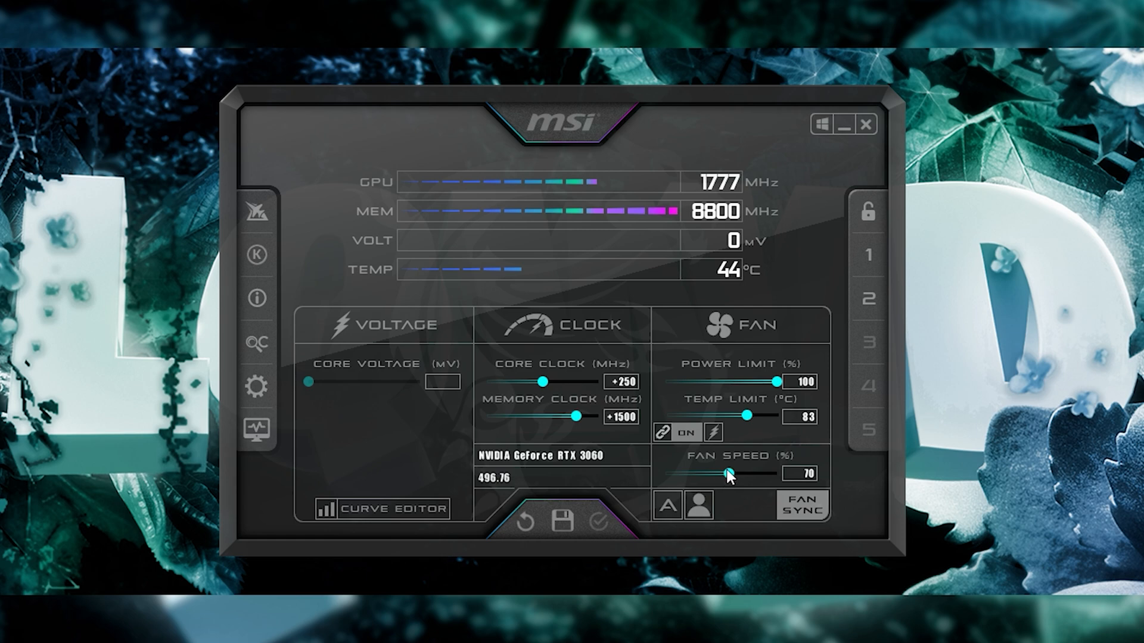
Drop fan speed to 30%, reset the memory clock offset to +0, and apply.
left_click_drag(725, 474, 690, 474)
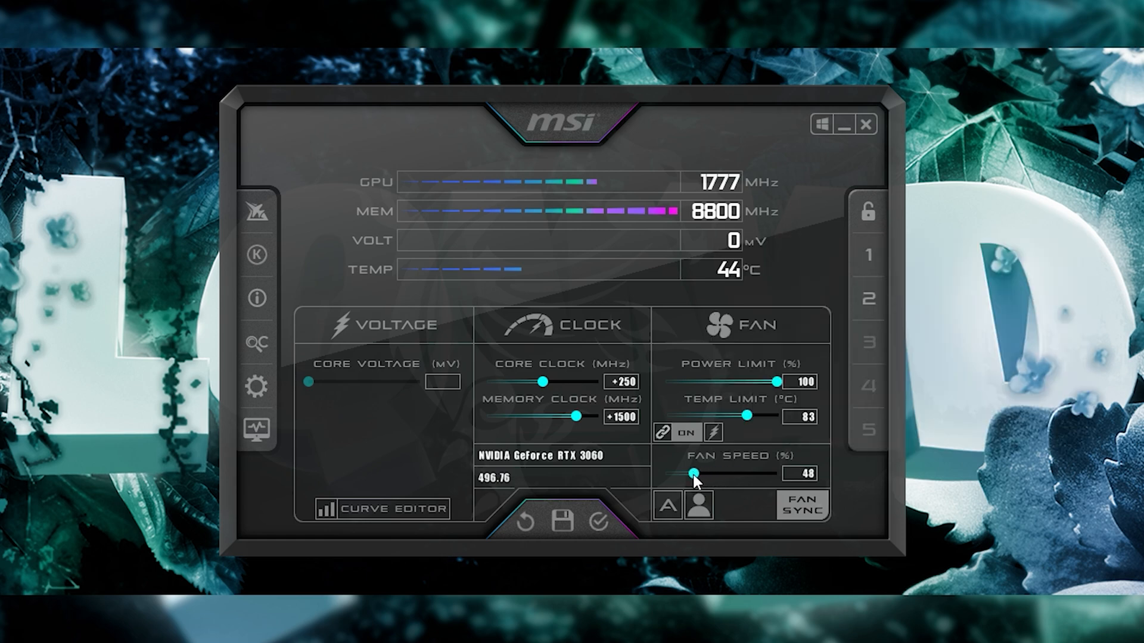
left_click_drag(689, 473, 664, 474)
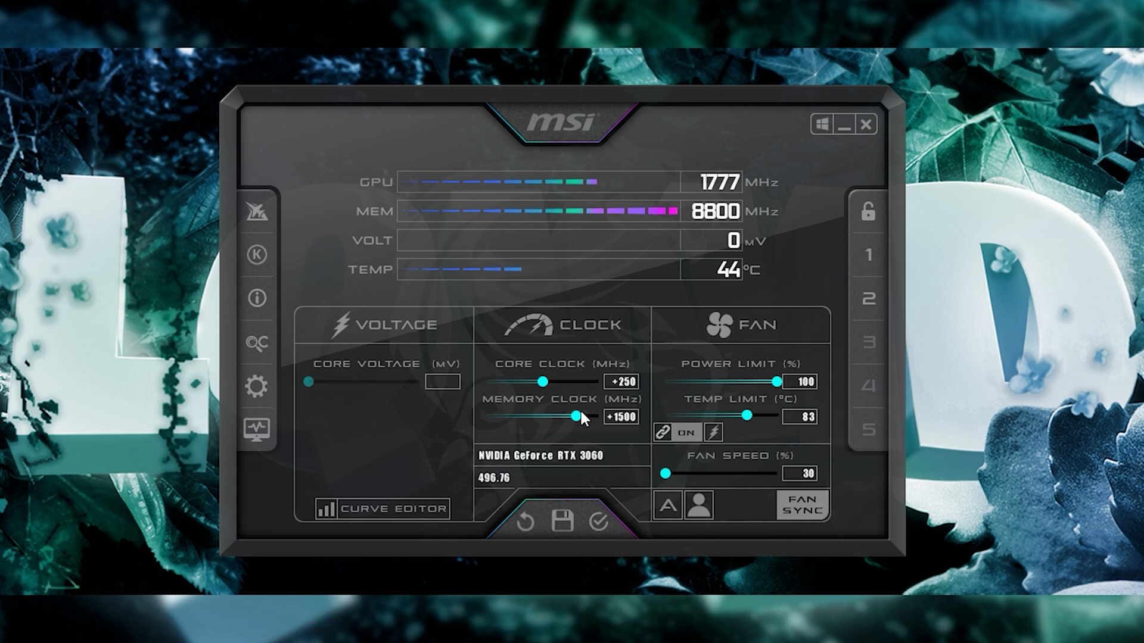
left_click_drag(579, 416, 559, 416)
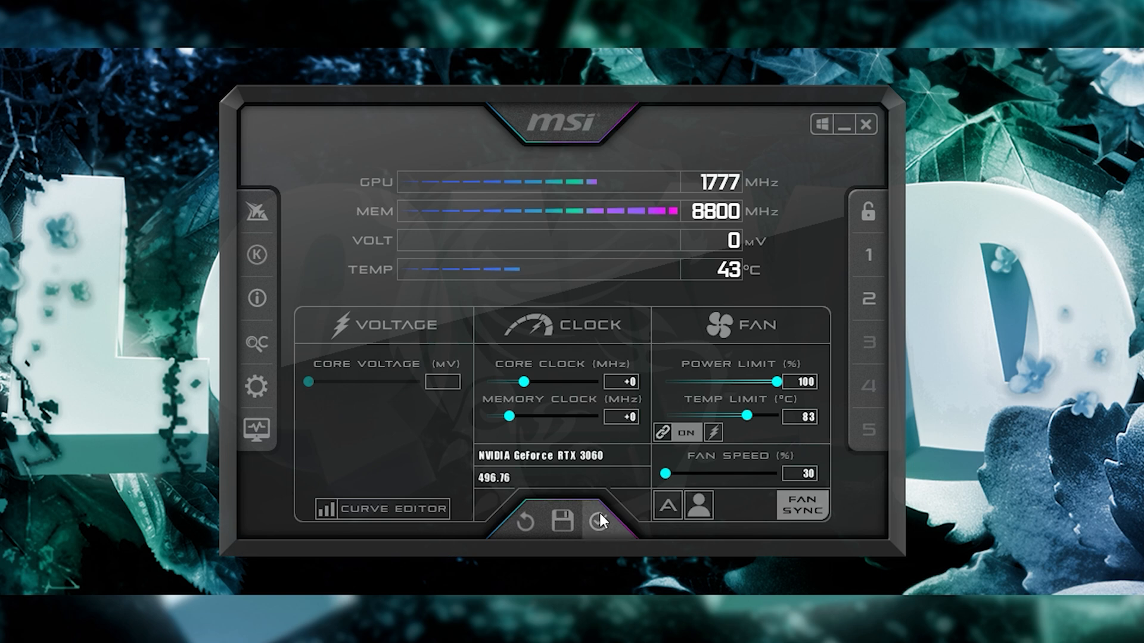
left_click(600, 522)
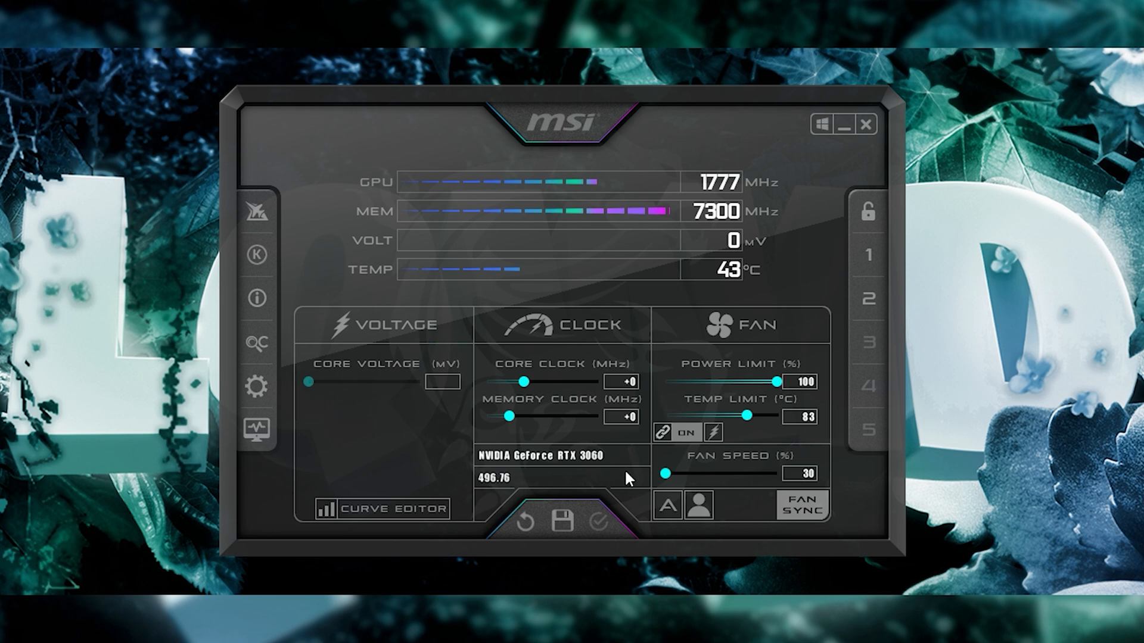
mouse_move(597, 520)
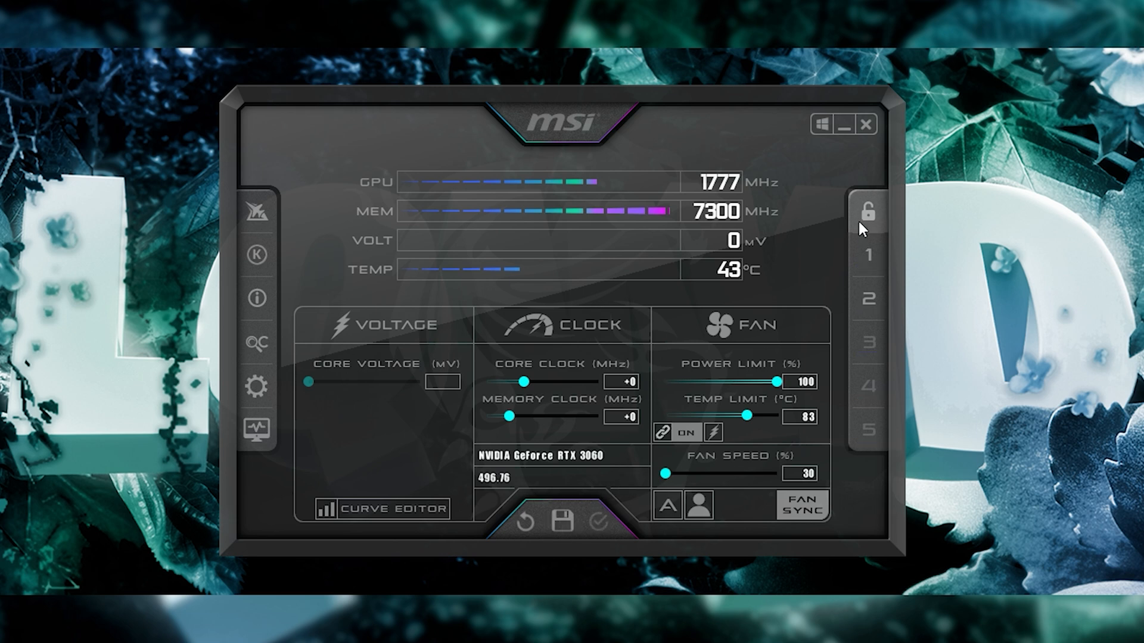
mouse_move(838, 327)
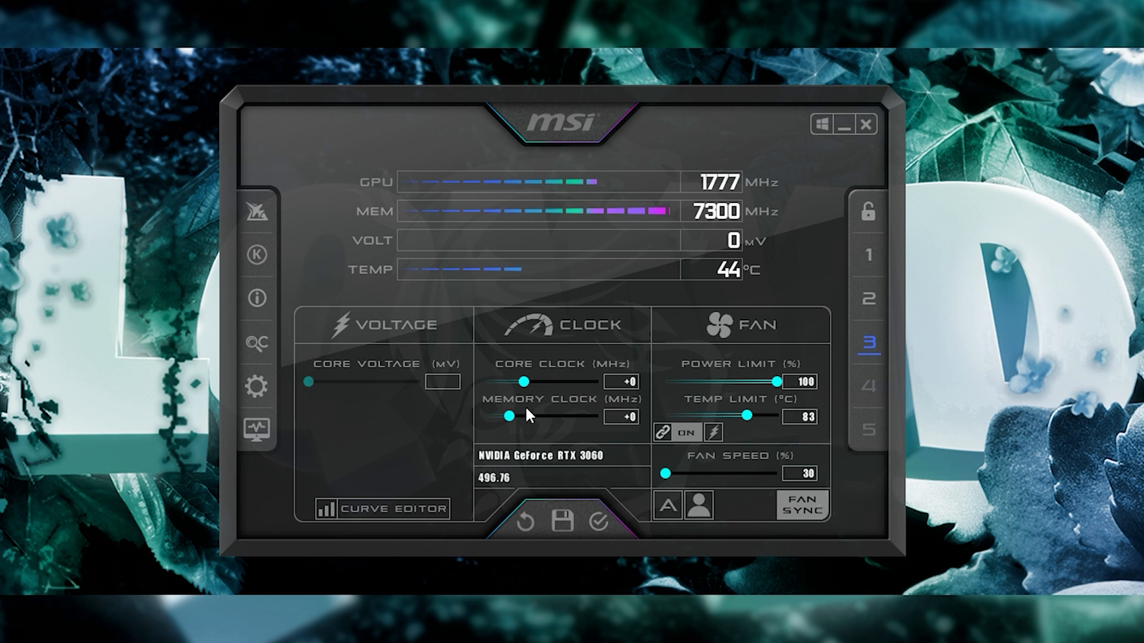
mouse_move(647, 345)
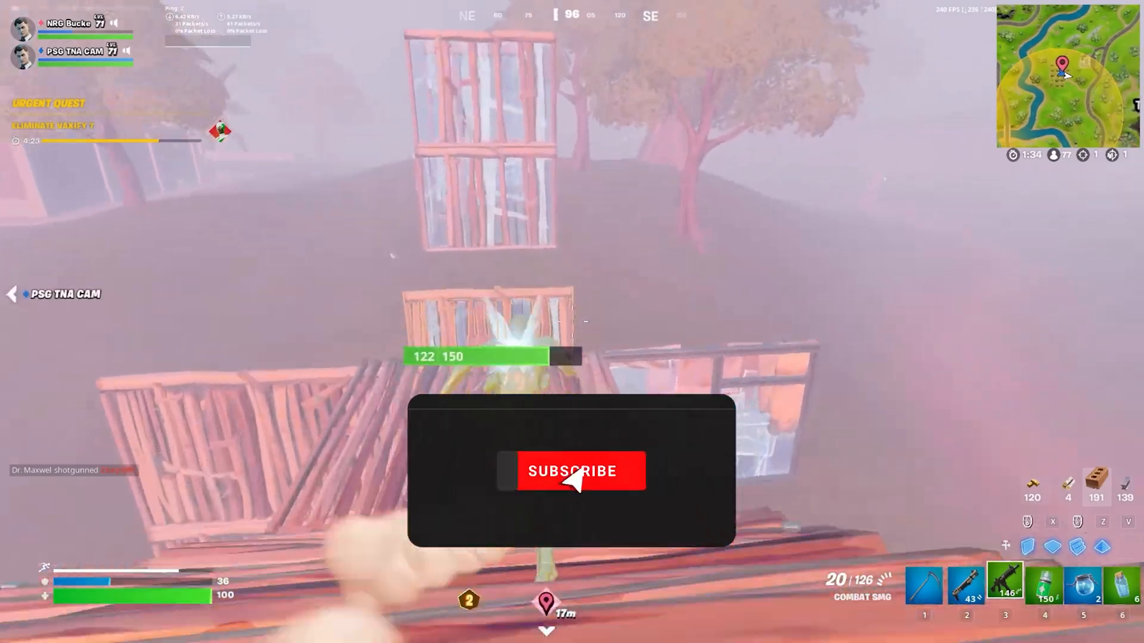
Click on the Fortnite match screen during gameplay.
left_click(571, 470)
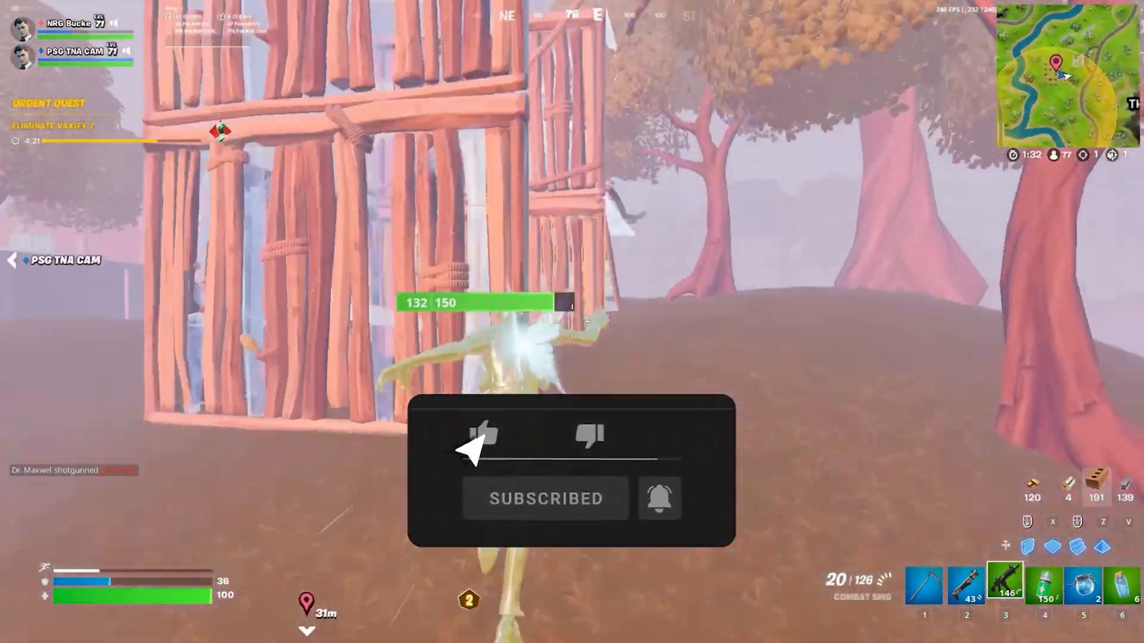